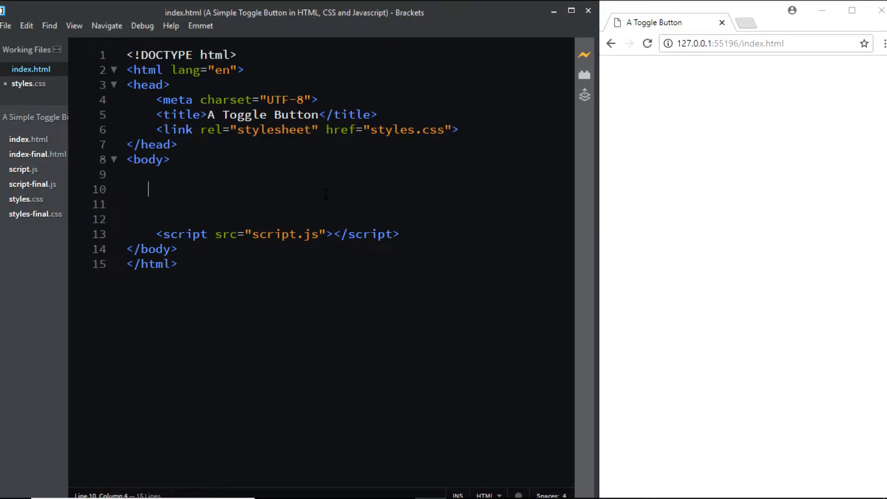
Step: Add an .outer div to the body via Emmet, check the finished example's toggle, then save index.html
text(.outer)
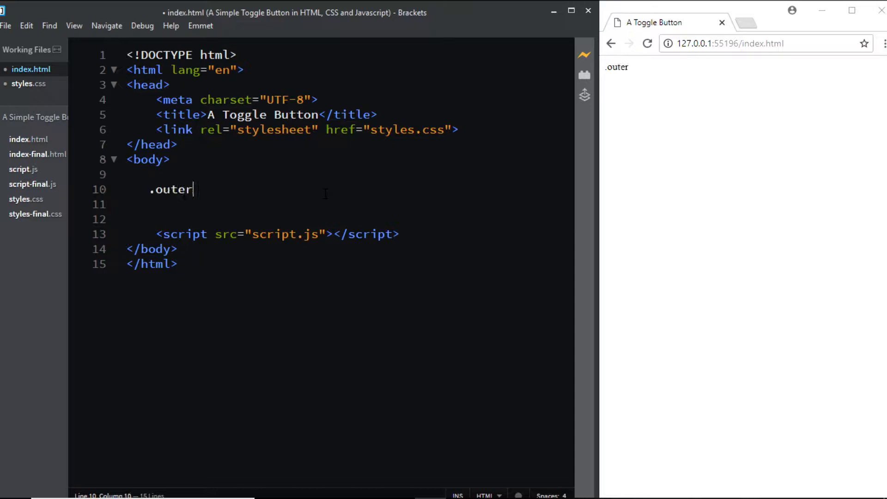
key(Tab)
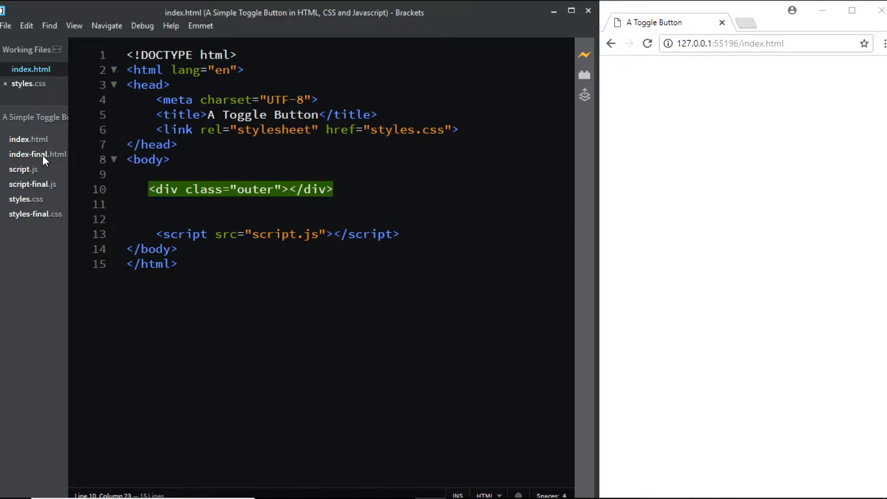
click(37, 154)
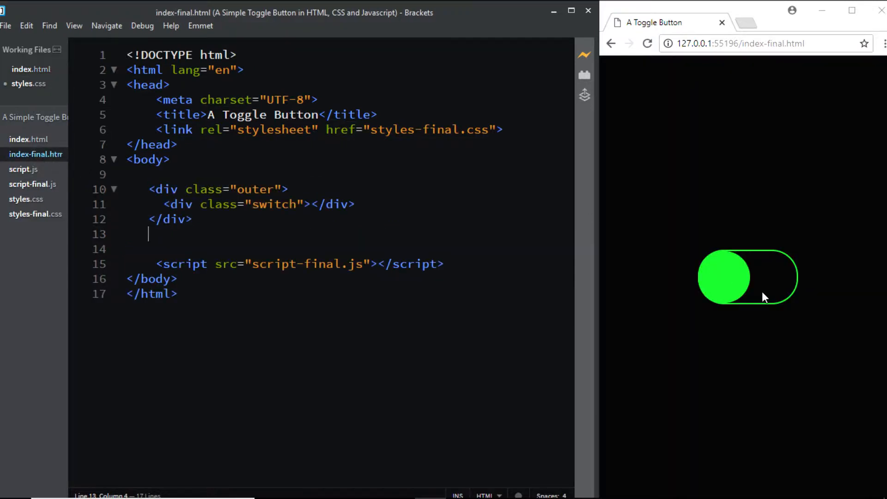
mouse_move(761, 289)
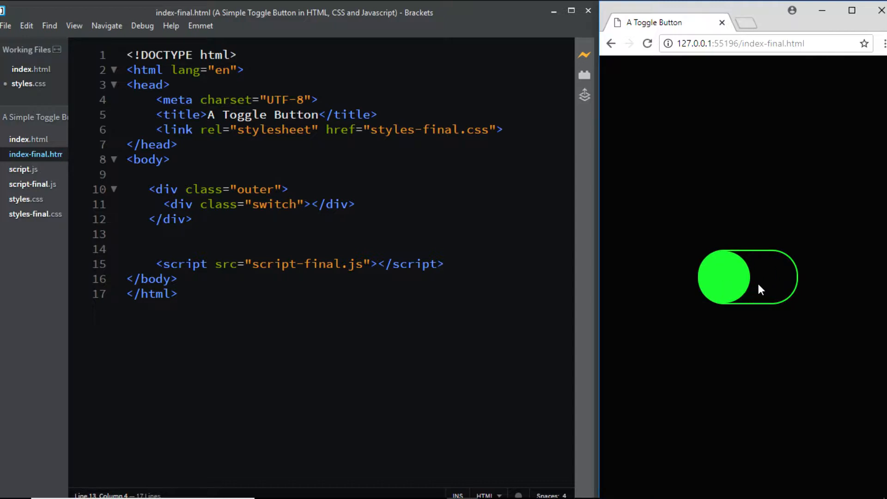
click(747, 276)
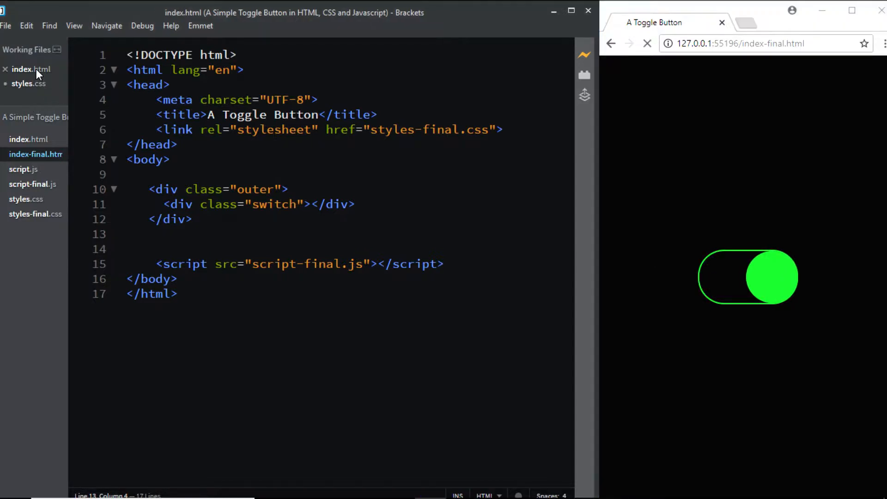
click(29, 69)
text(<div class="switch"></div>)
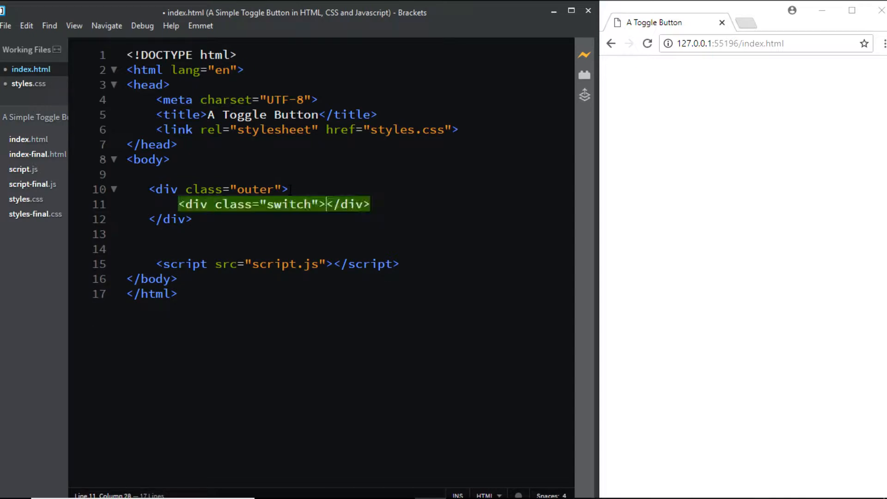
key(ctrl+s)
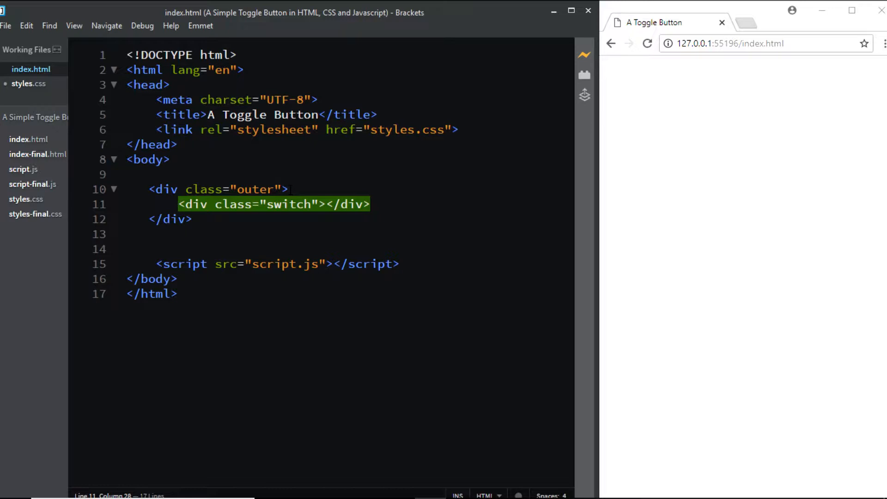
mouse_move(28, 84)
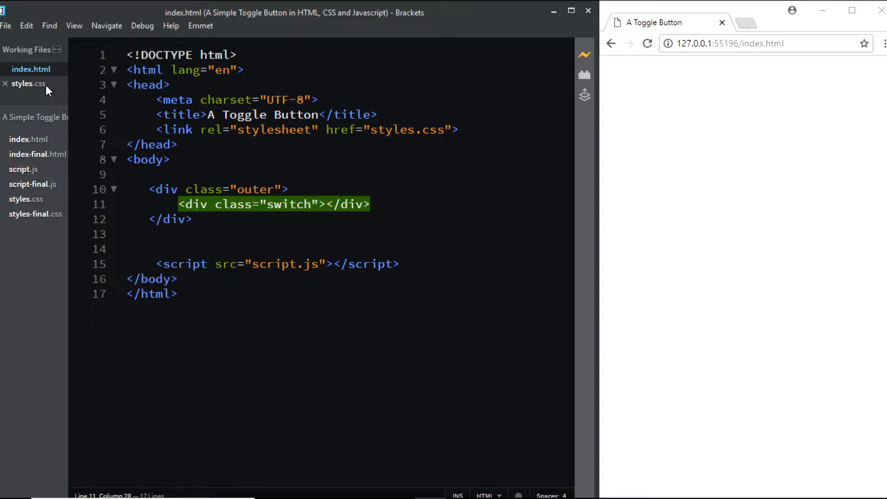
Step: In styles.css, reset all margins and padding to 0 with a universal rule
click(28, 84)
text(*{)
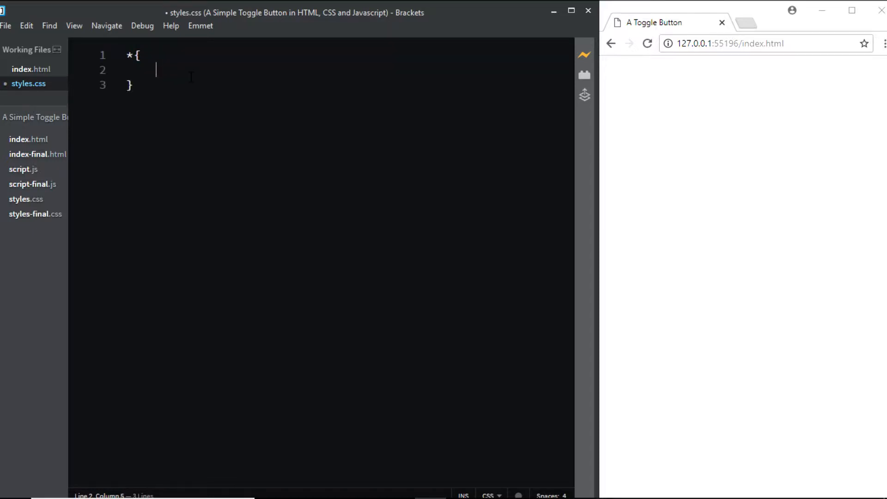
text(margin: 0;)
text(padding: 0;)
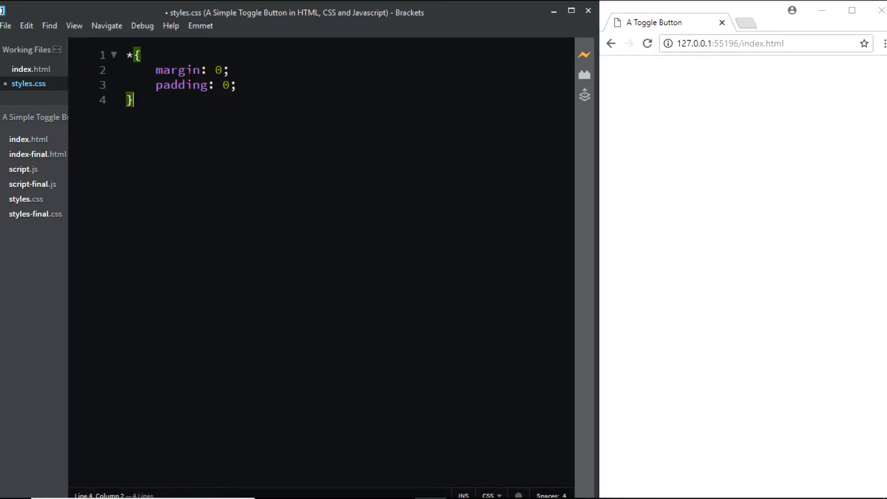
Step: Give the body a #151515 background and 100vh height
text(body)
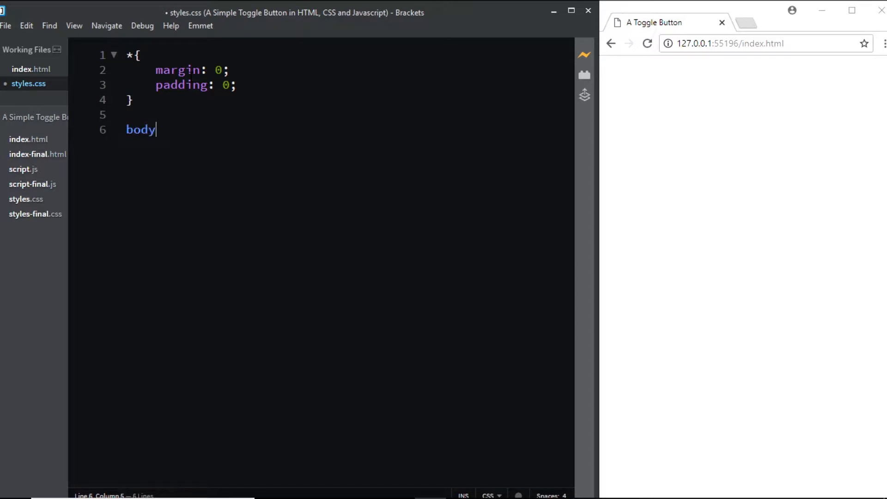
text({)
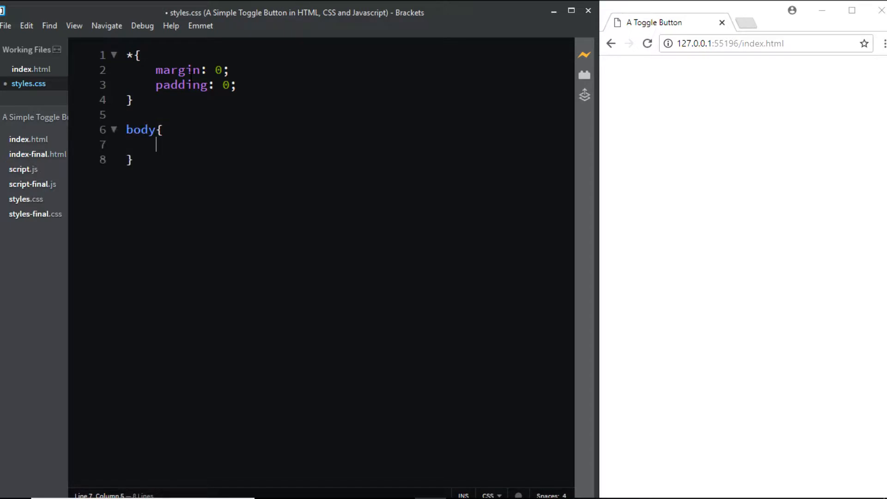
text(background:)
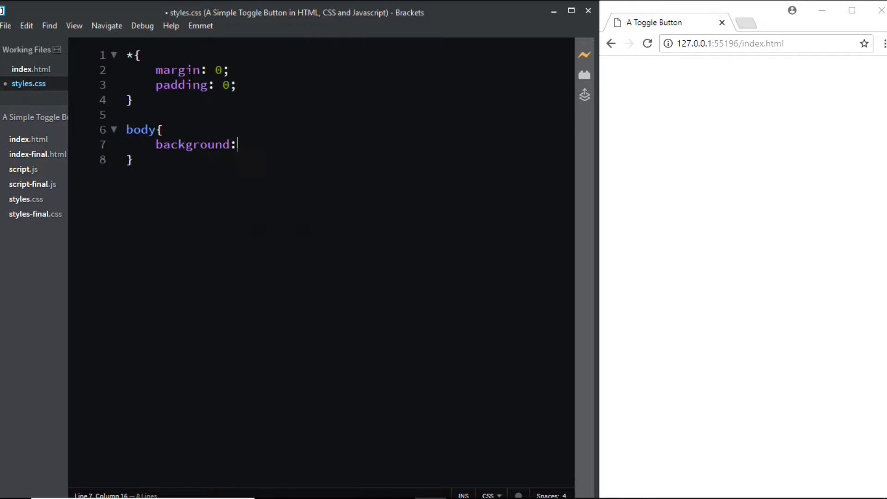
text(#1515)
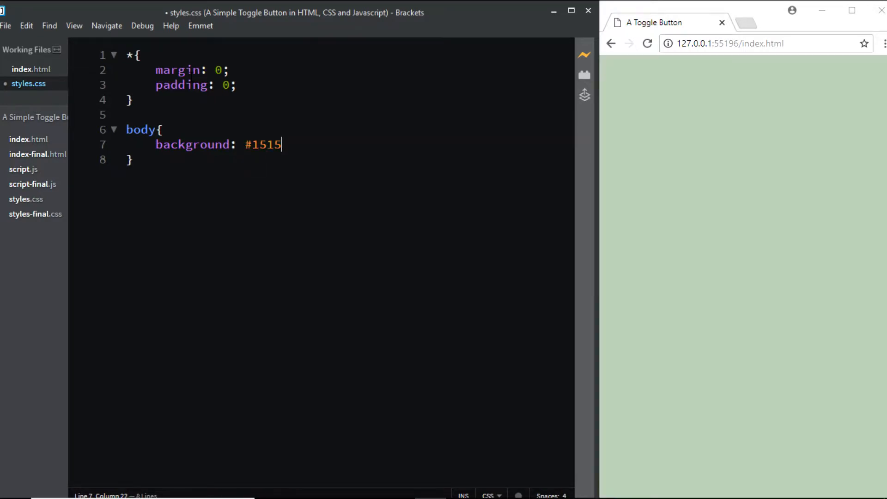
text(15;)
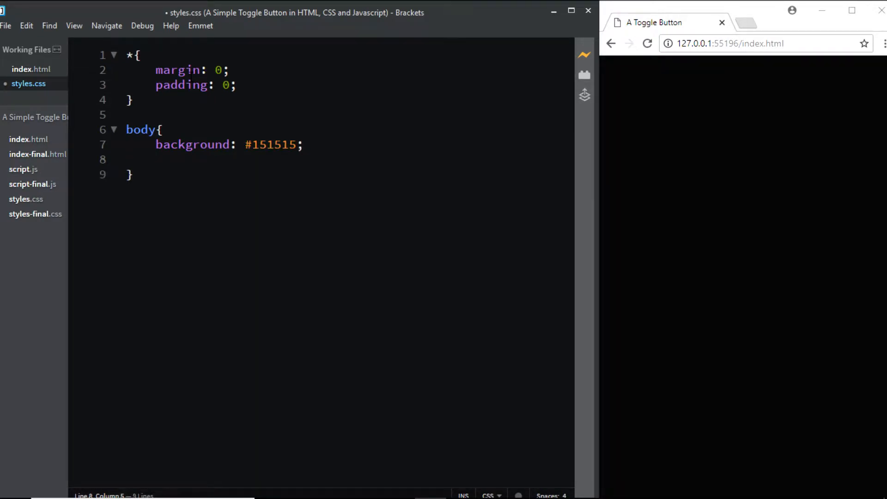
text(height: 10)
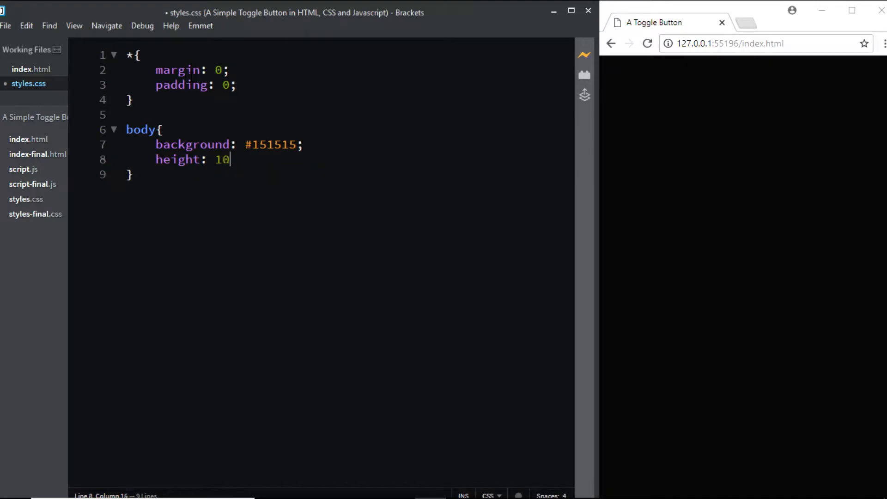
text(0vh;)
text(.ou)
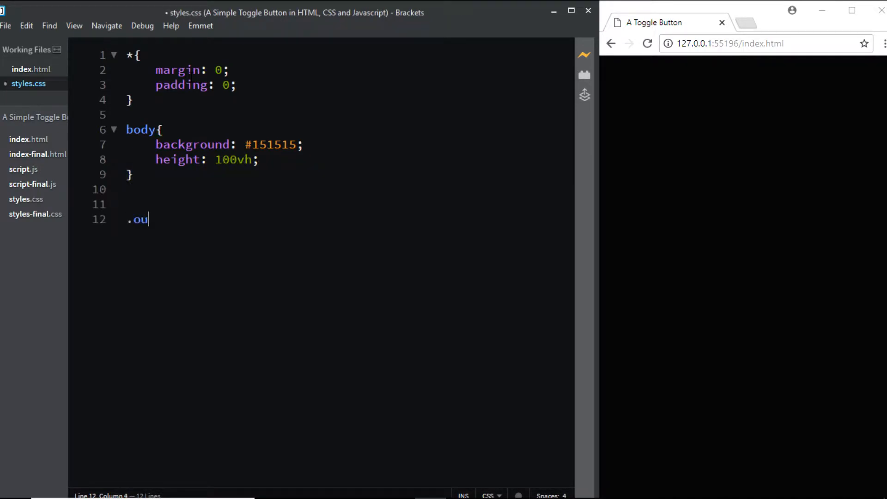
Step: Start the .outer rule with height 80px, width 150px and border-radius 40px
text(ter{)
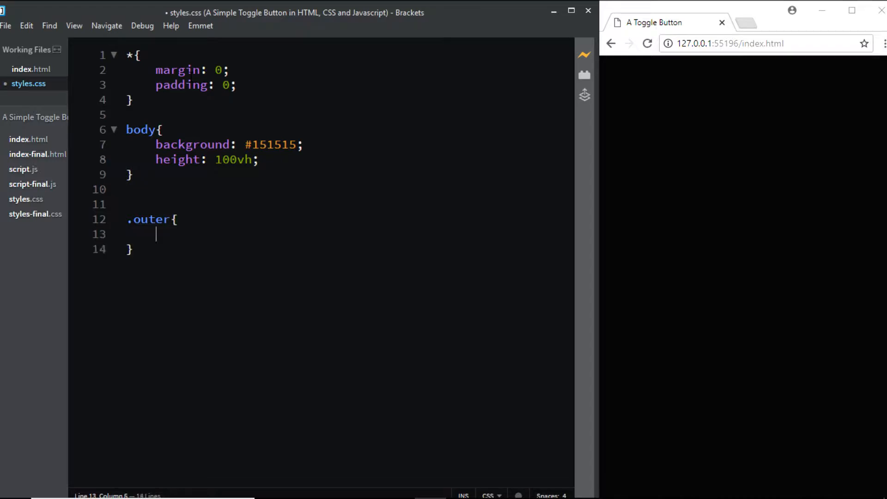
text(height: 80px;)
text(width:)
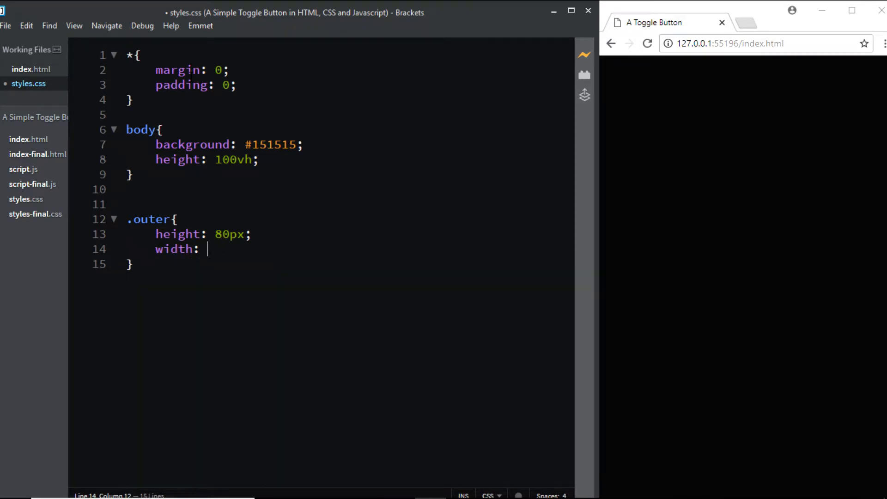
text(150px;)
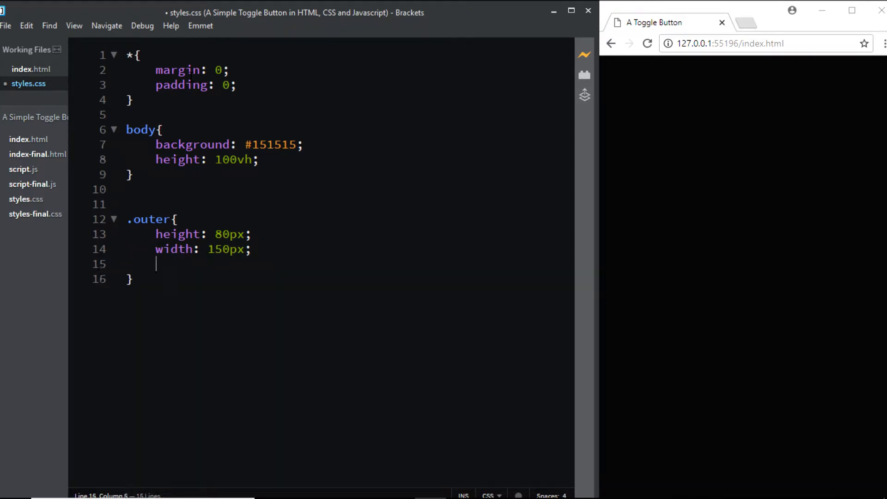
text(border:)
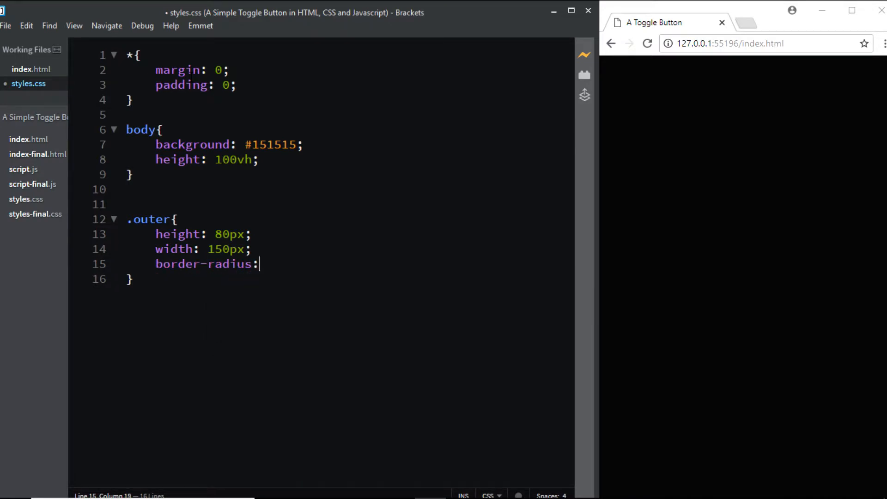
text(40px;)
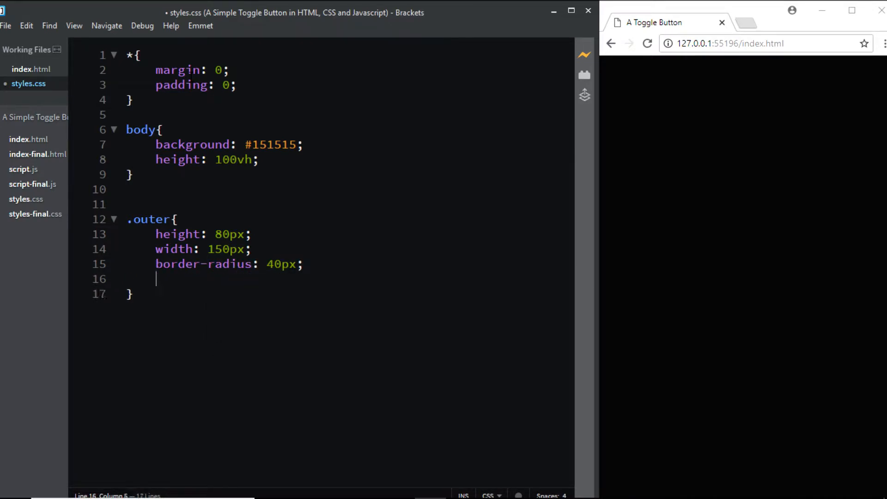
Step: Give .outer a 2px solid #21ff33 green border
text(border: 2)
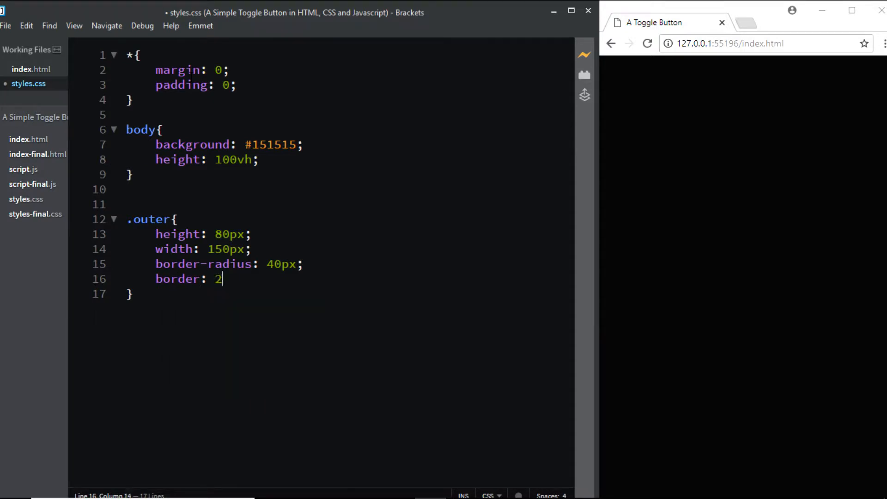
text(px solid #)
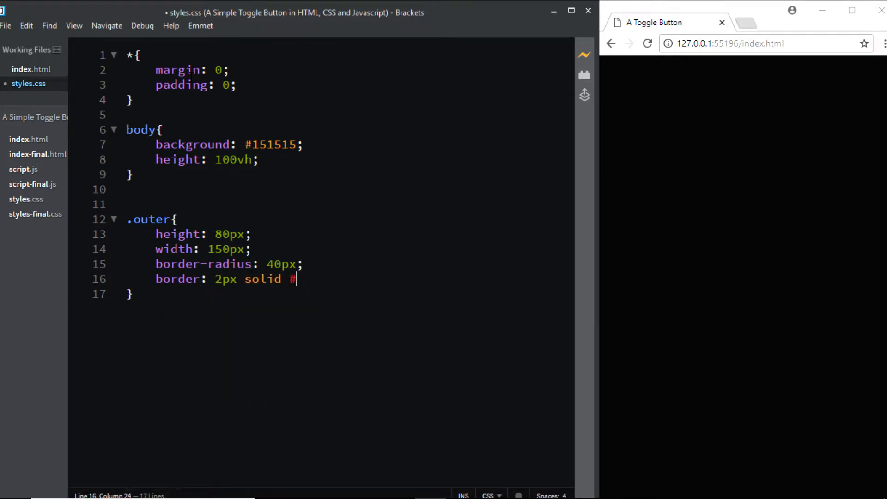
text(21ff33)
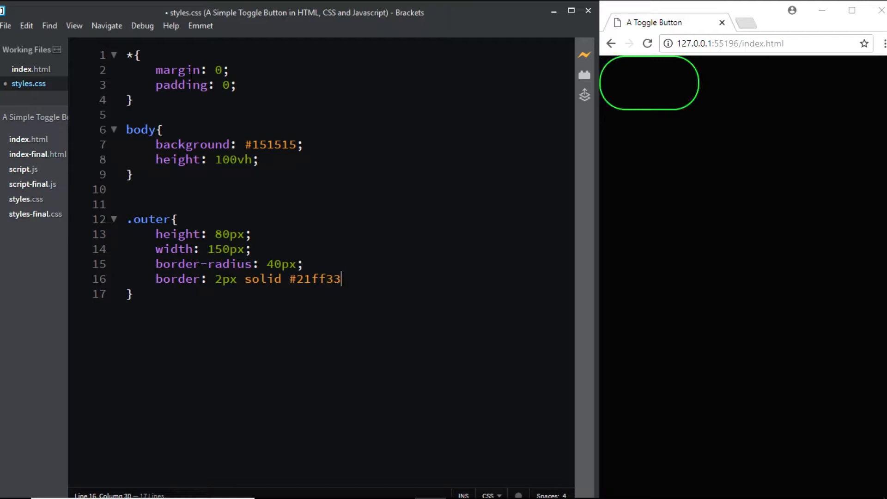
text(;)
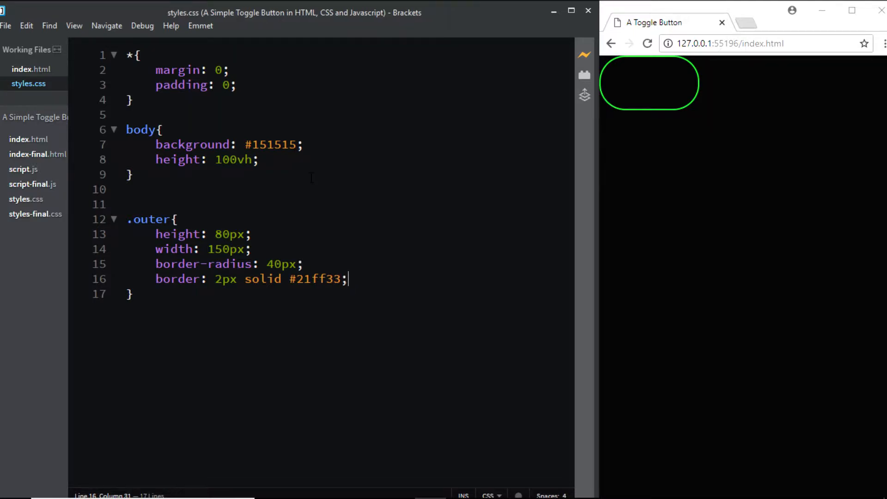
Step: Add display: flex with justify-content and align-items center to the body rule
click(258, 159)
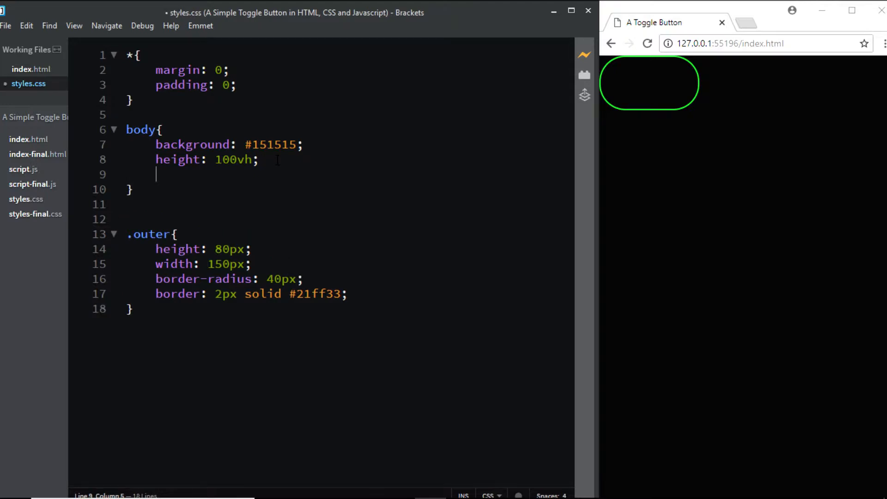
text(display: flex;)
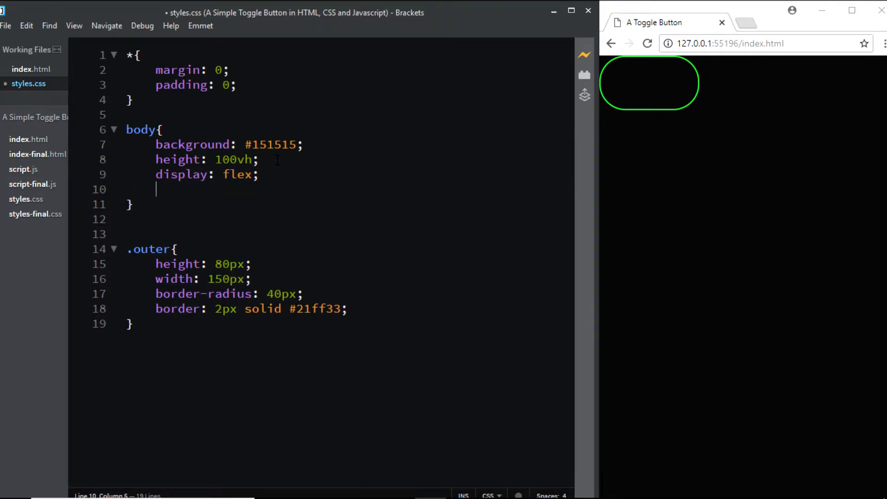
text(justify-)
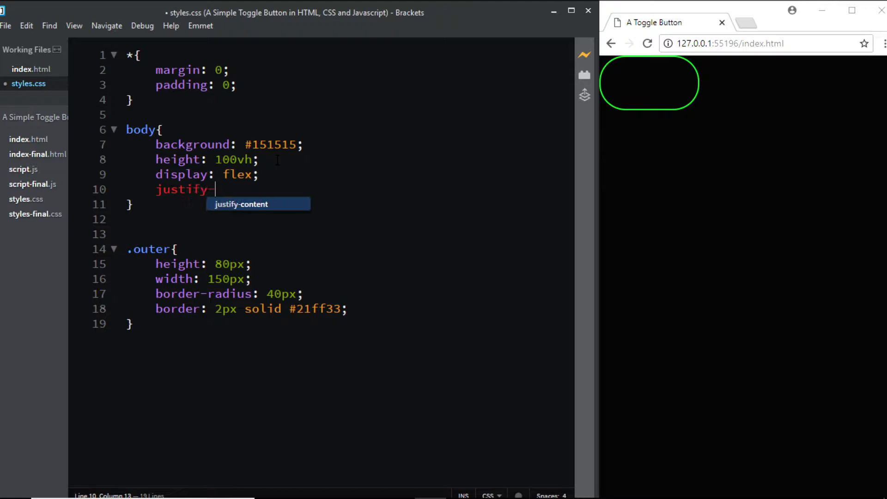
text(content: center;)
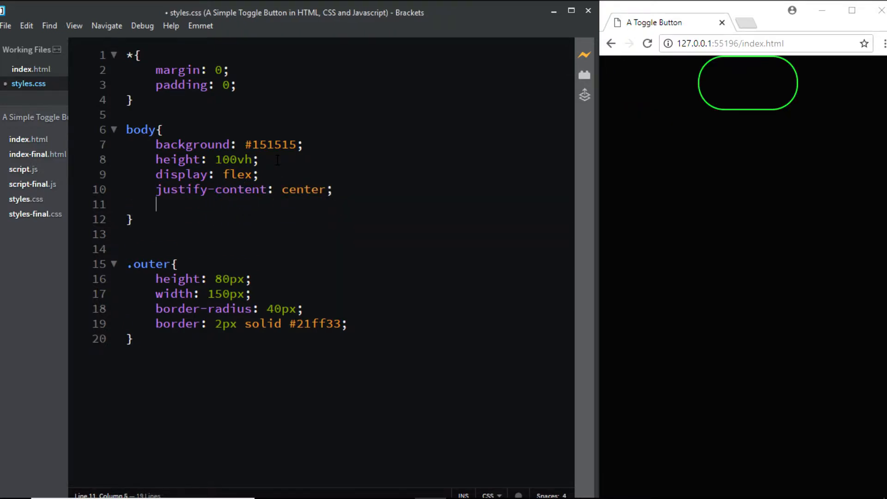
text(align-items)
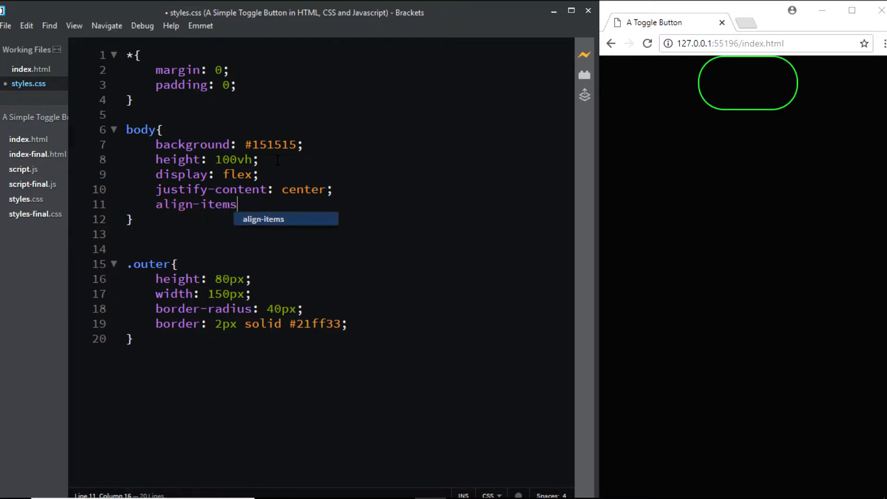
text(: center;)
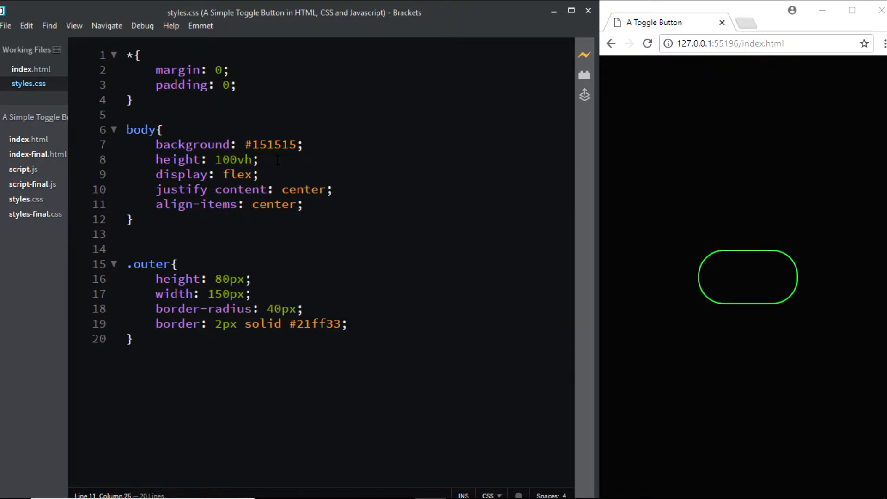
click(134, 339)
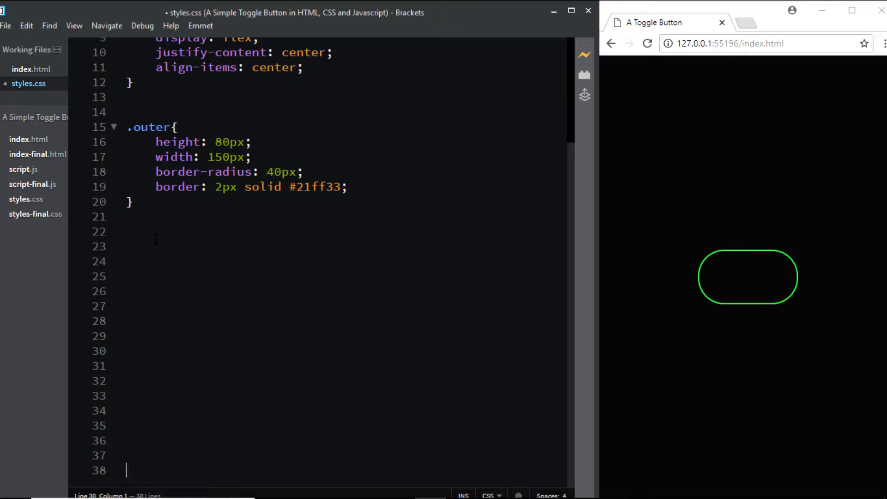
Step: Write a .switch rule with height and width 80px and background #21ff33
text(.swti)
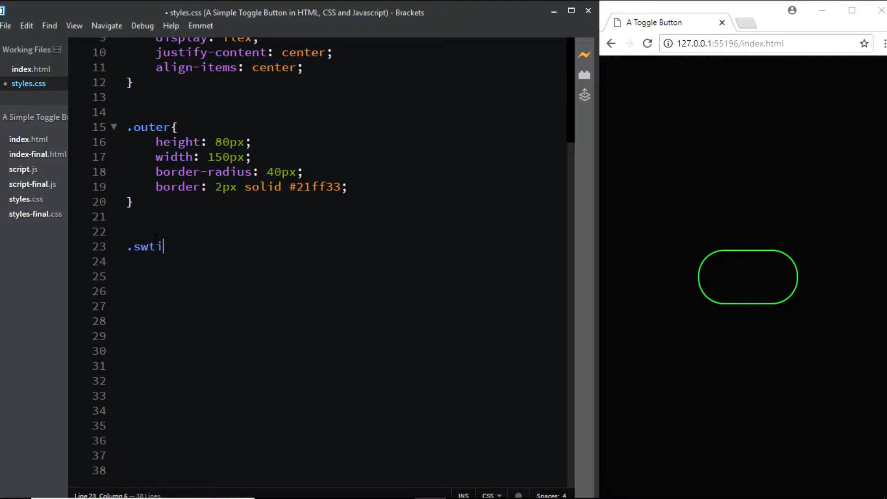
text(ch{)
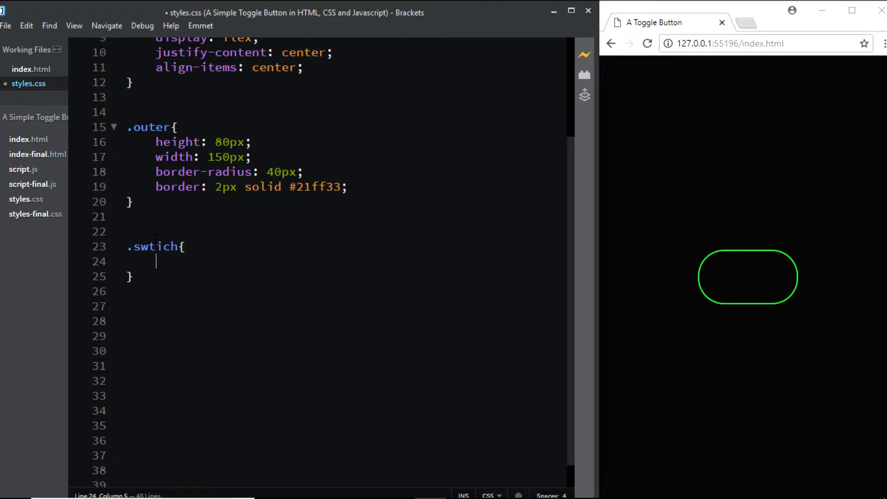
text(height: 80px;)
text(width: 80px;)
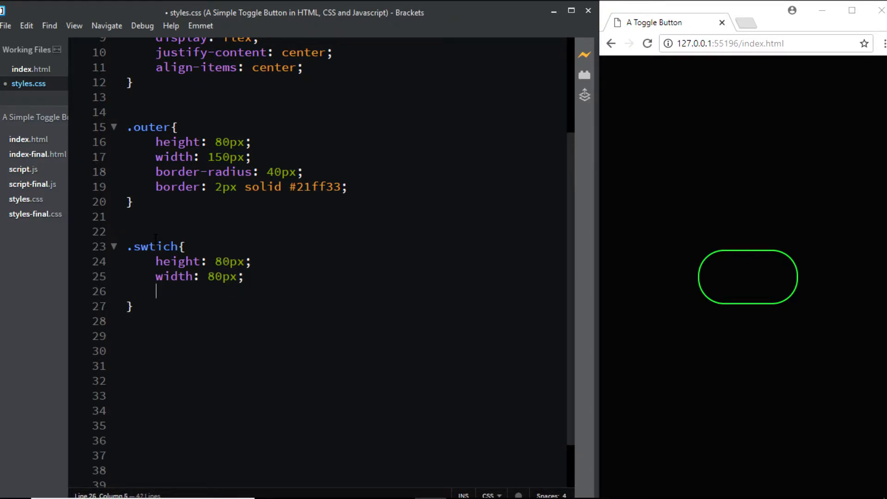
text(background:)
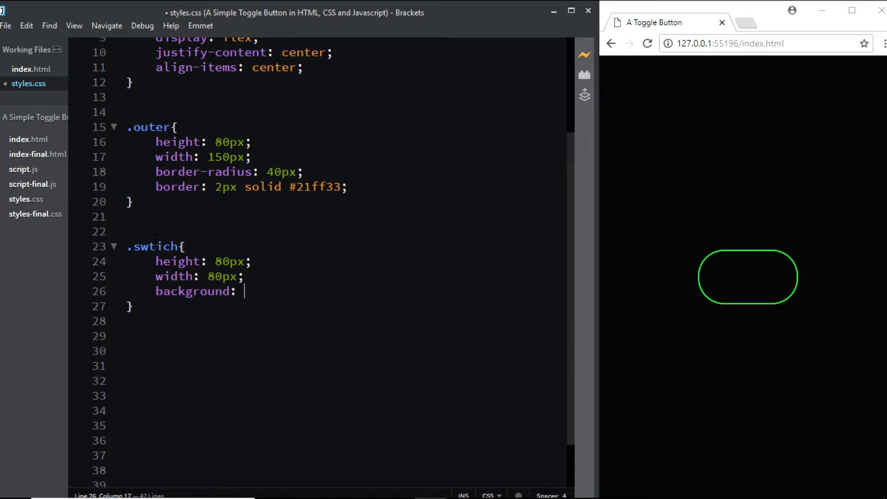
text(#21ff33)
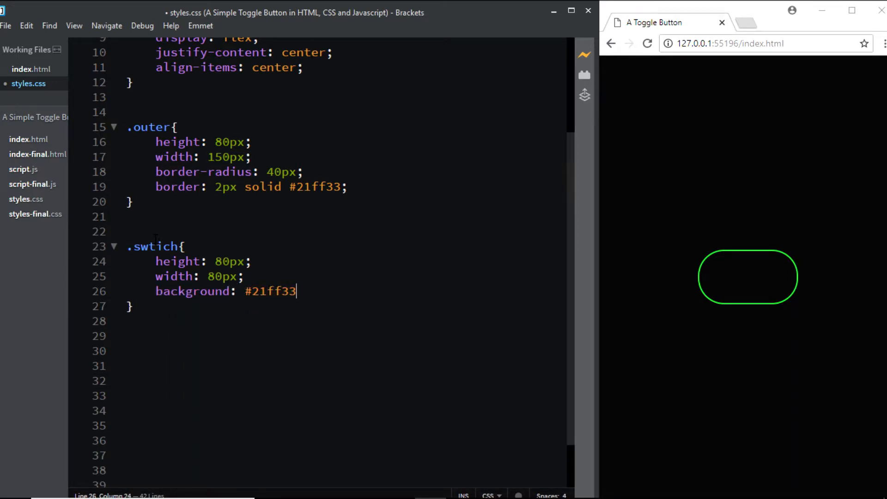
text(;)
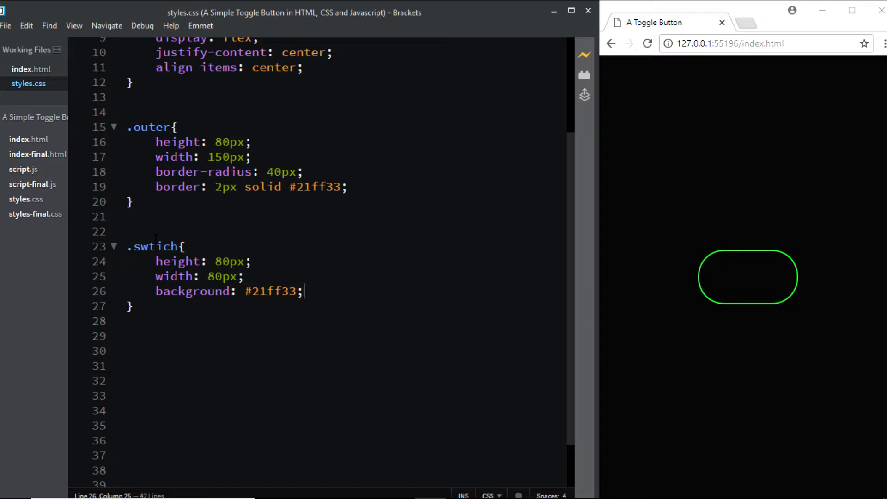
Step: Fix the misspelled switch class name and add border-radius: 50% to the rule
click(163, 246)
text(i)
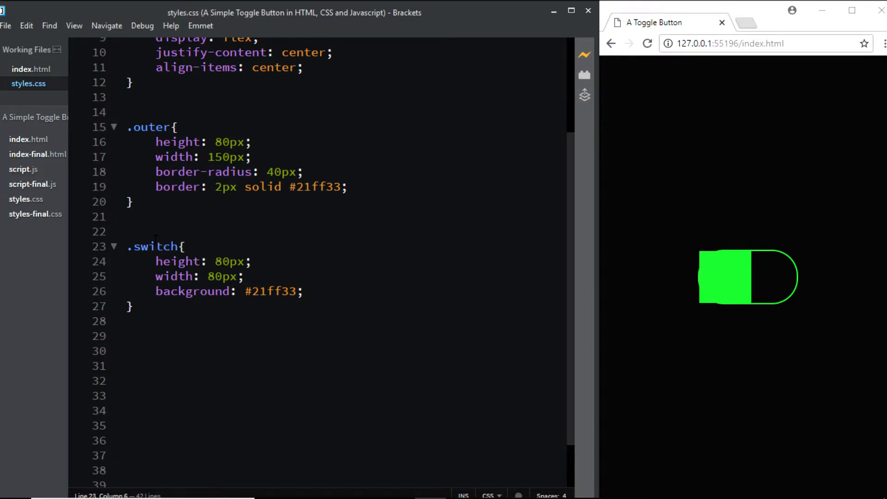
click(263, 292)
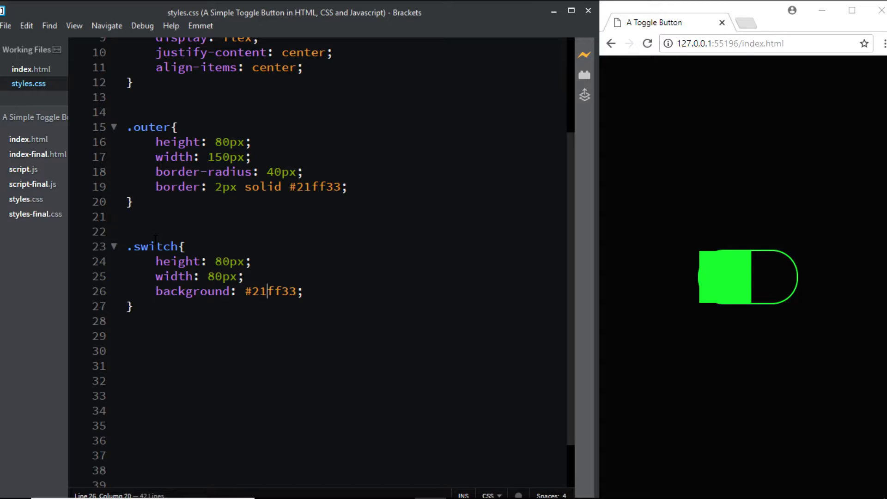
text(border-radius:)
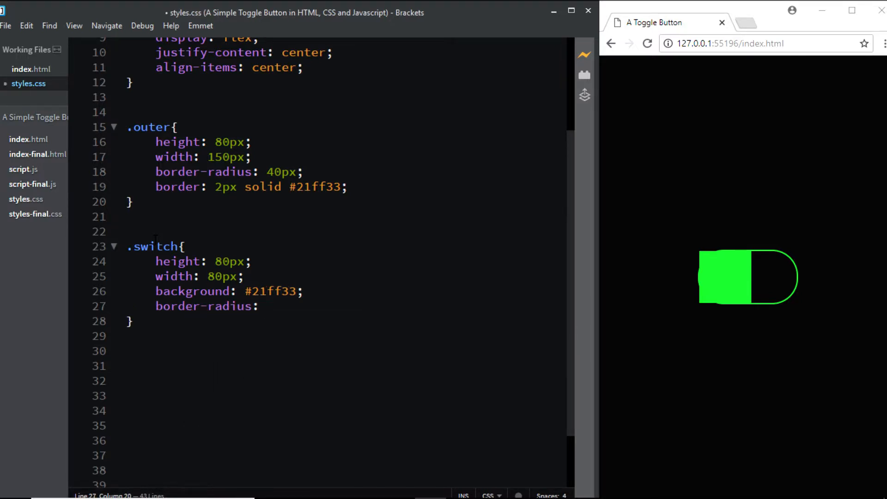
text(50%;)
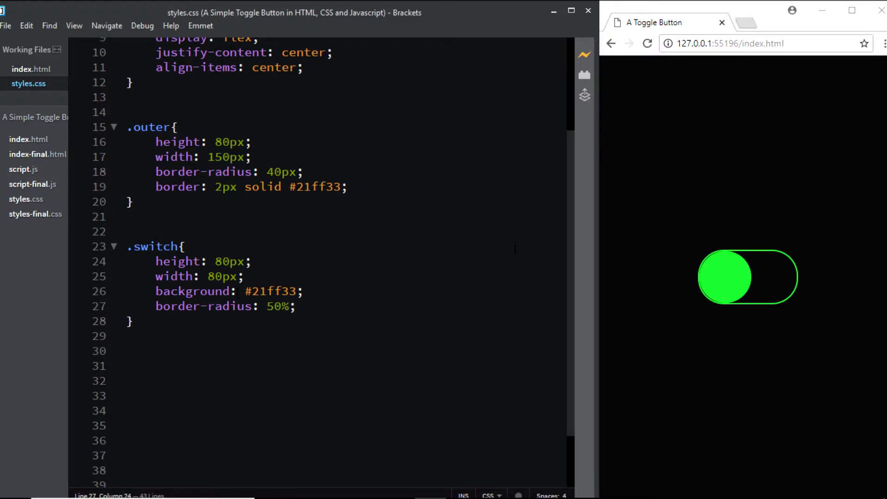
mouse_move(726, 337)
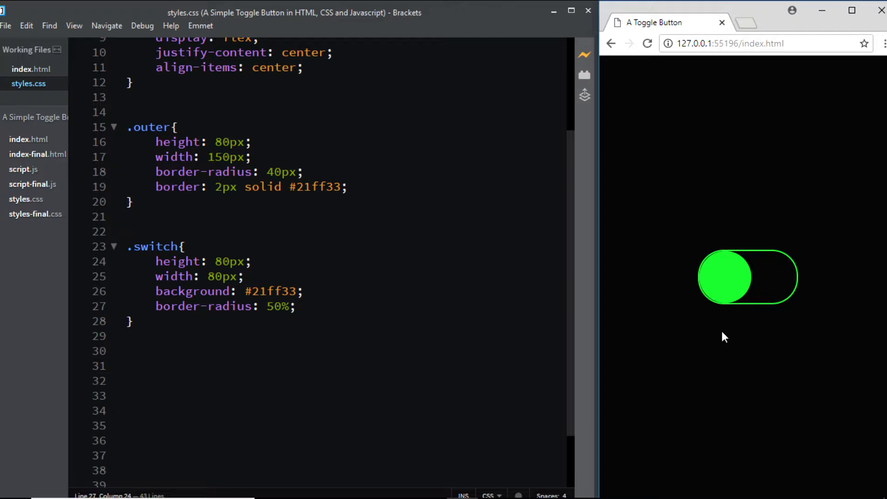
mouse_move(703, 283)
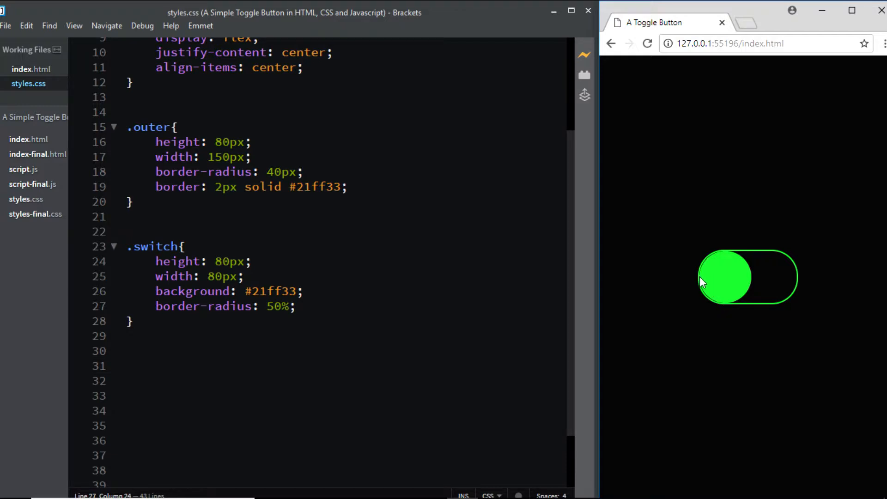
mouse_move(692, 300)
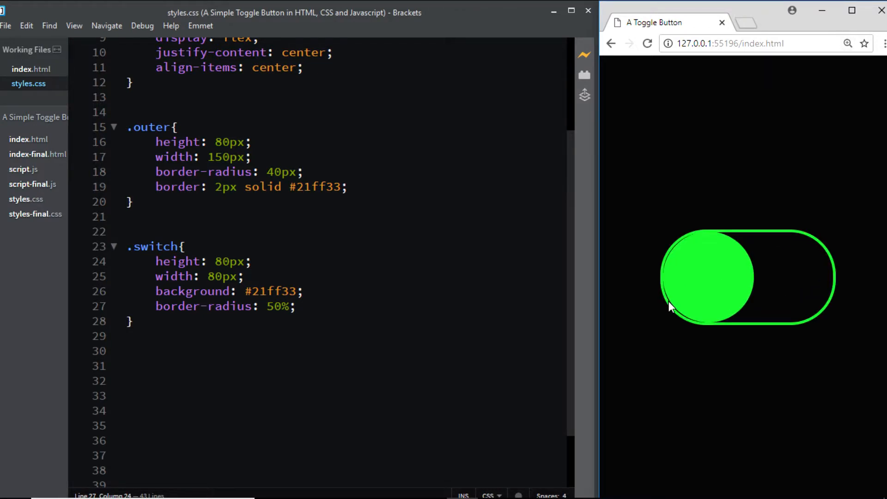
mouse_move(678, 300)
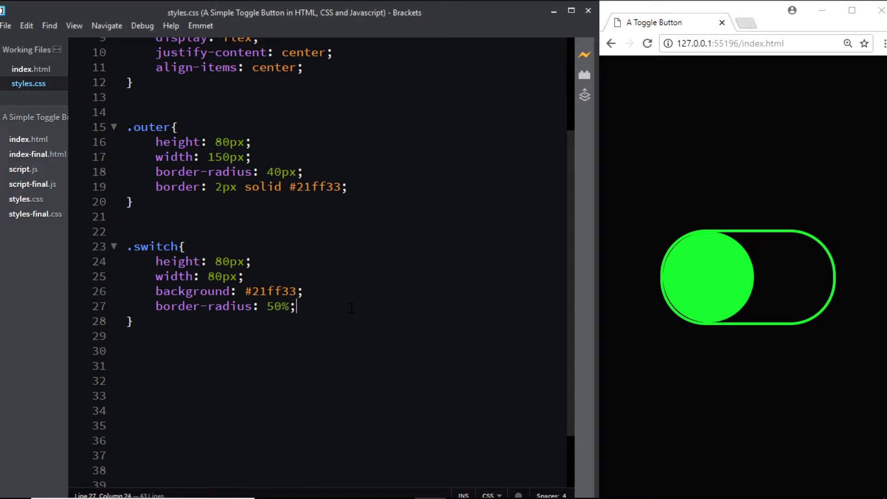
Step: Give .switch position: absolute and left: -2px
key(Return)
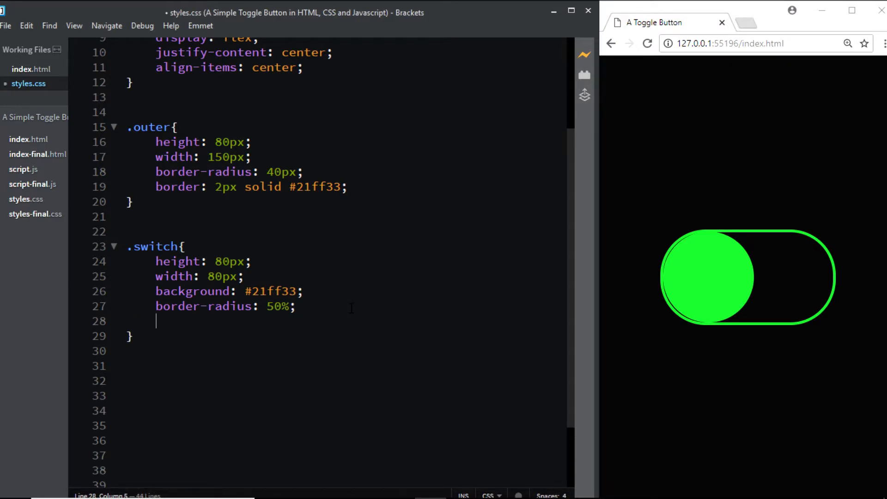
text(position: absolute;)
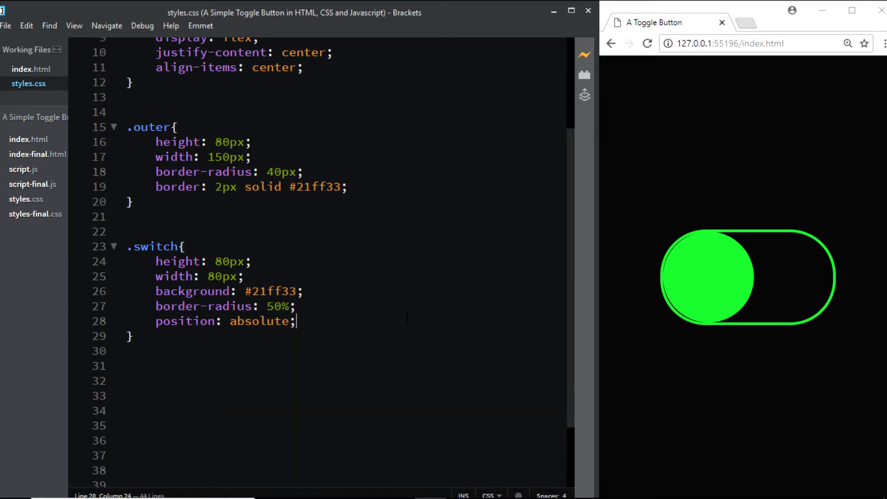
key(enter)
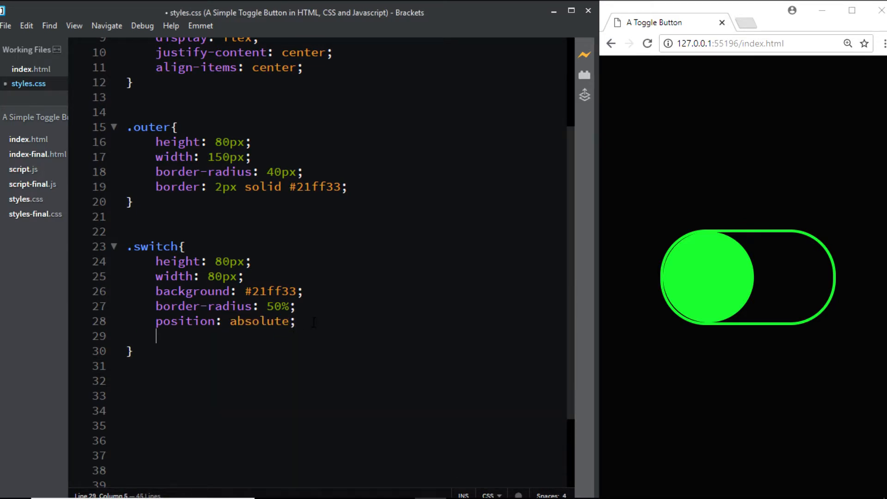
text(left;)
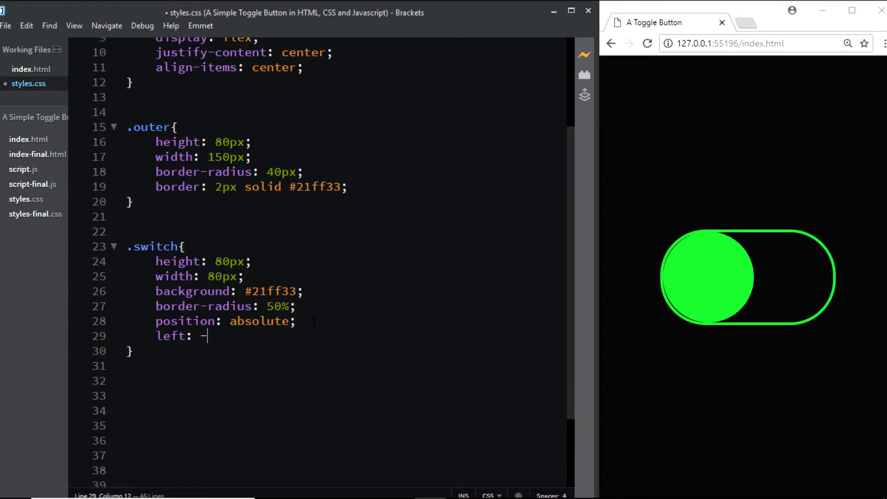
text(2px)
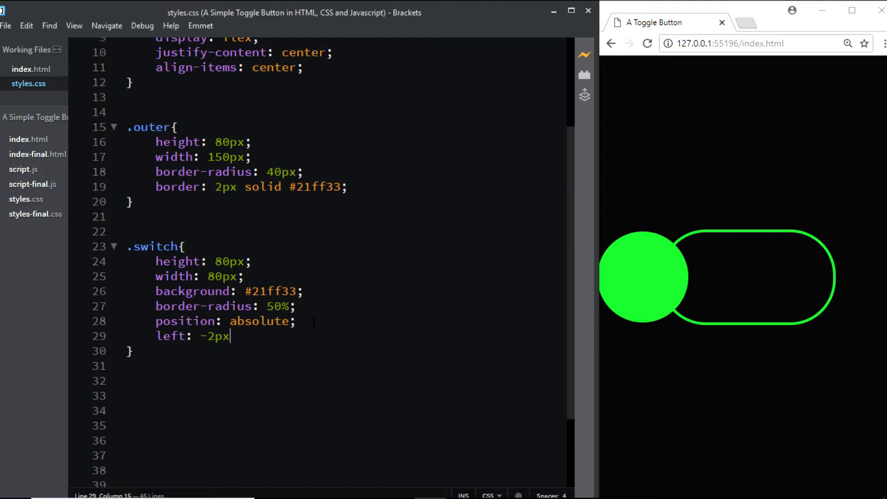
text(;)
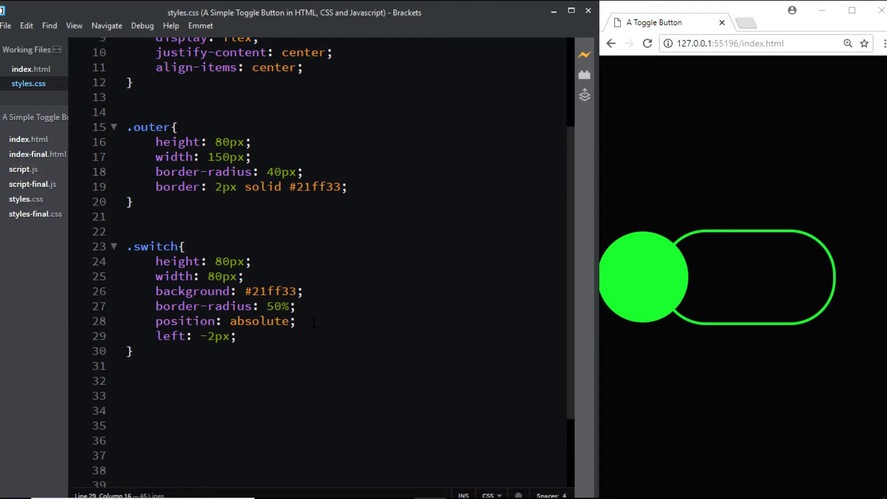
Step: Add position: relative to the .outer rule
click(237, 335)
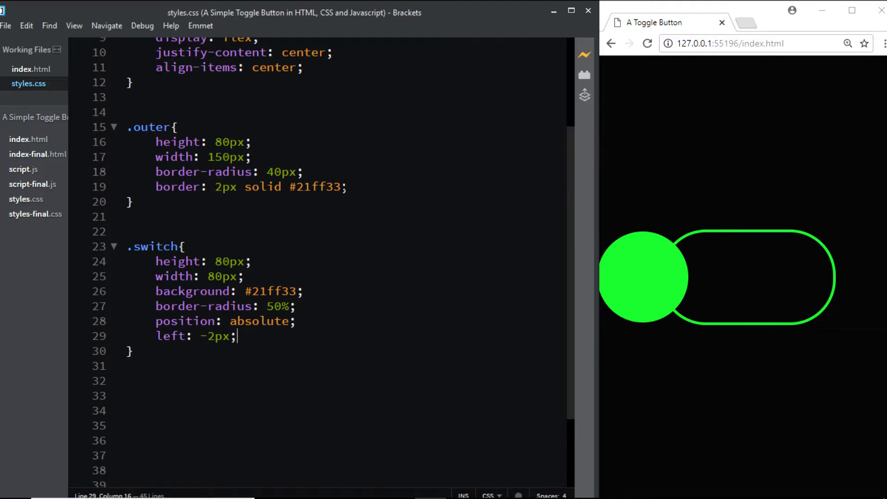
key(enter)
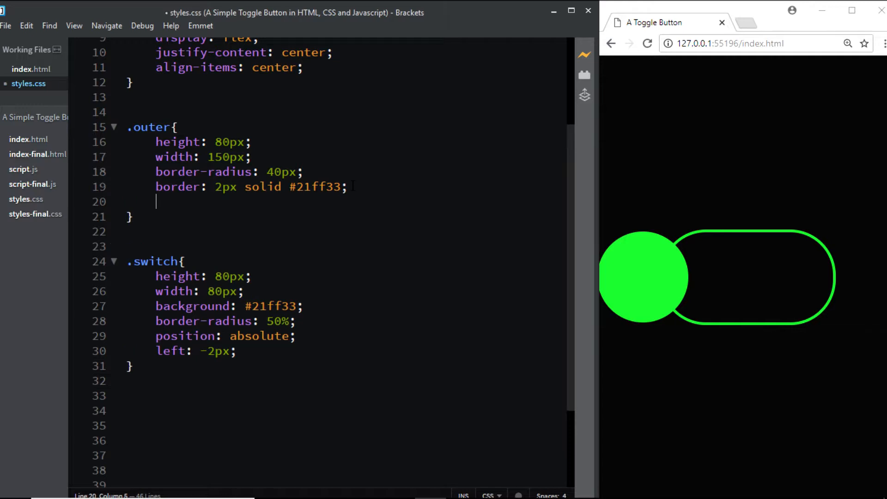
text(position)
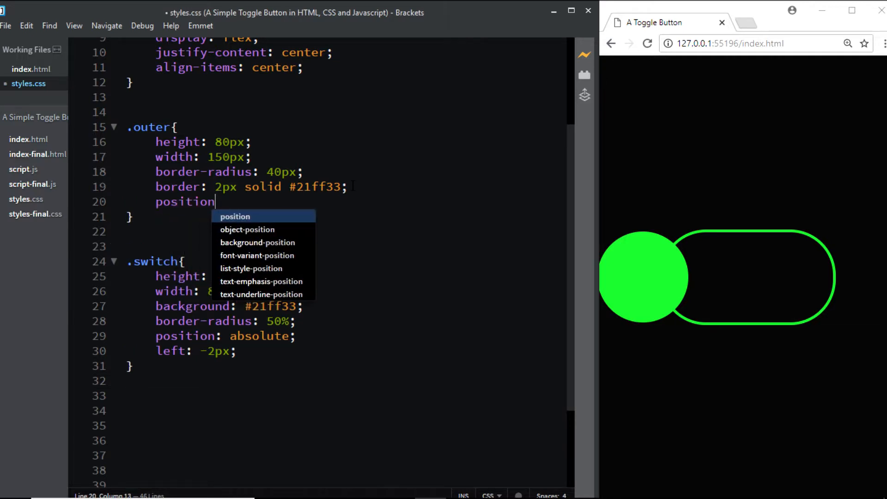
text(: relative;)
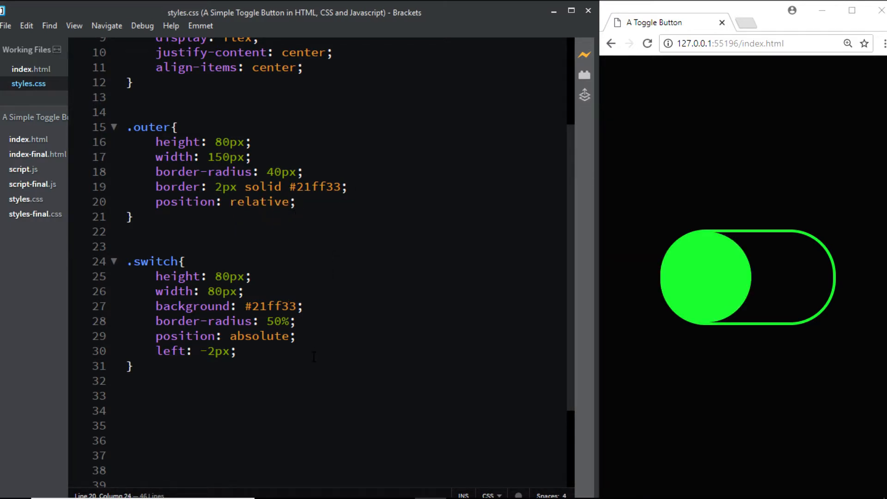
click(237, 351)
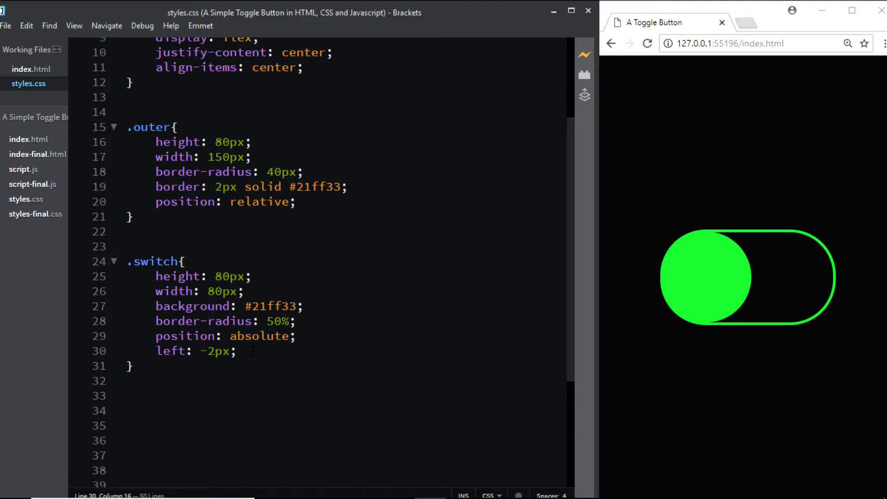
mouse_move(806, 291)
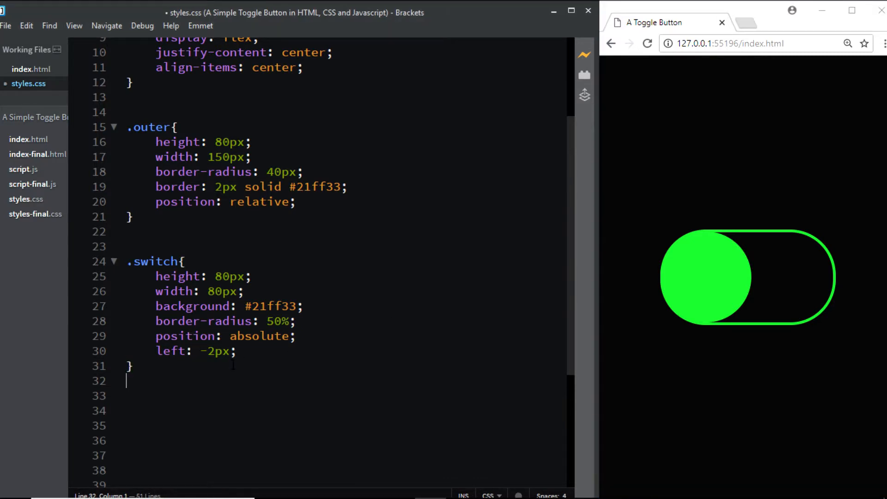
Step: Add a .move rule with transform: translateX(70px) below the .switch rule
text(.move{)
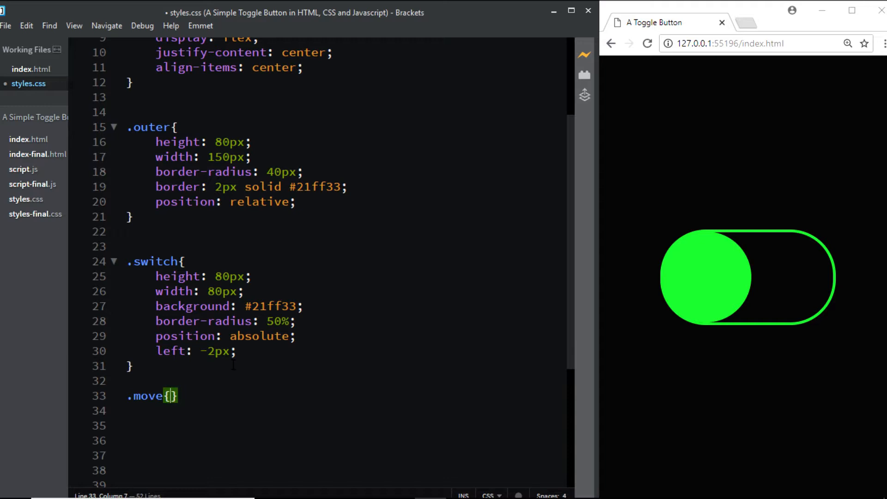
text(transform: translateX()
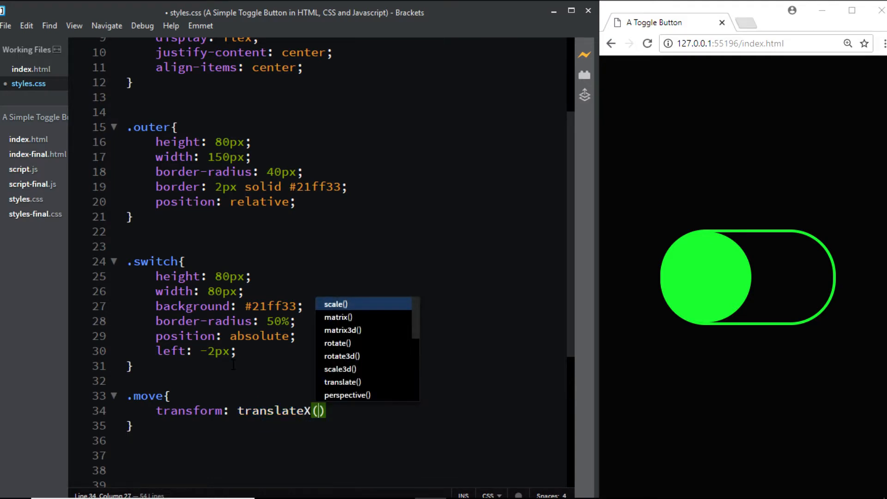
text(70)
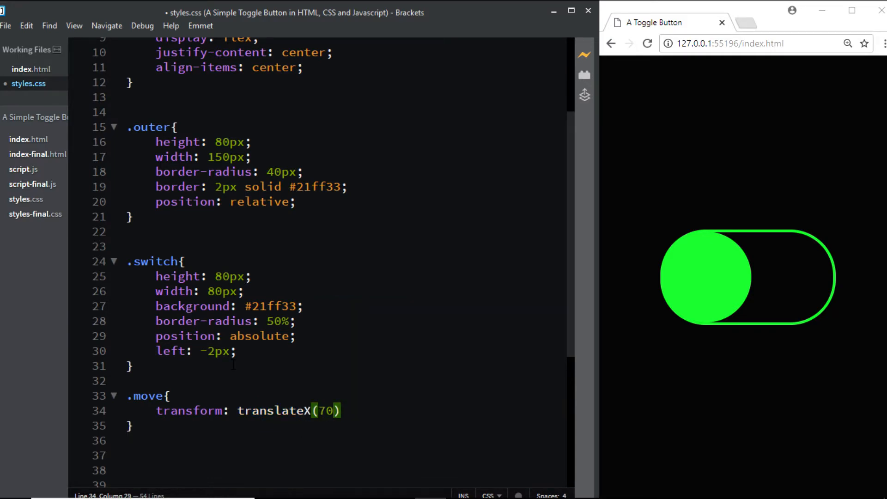
text(px)
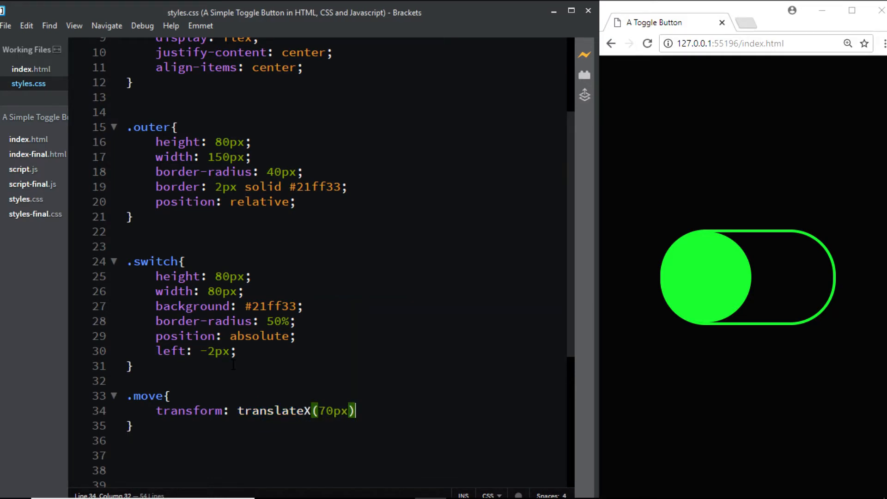
text(;)
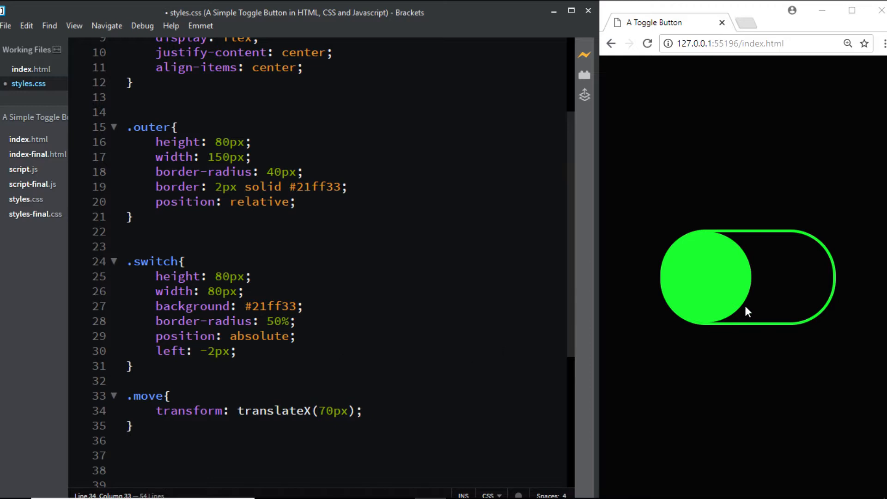
mouse_move(792, 291)
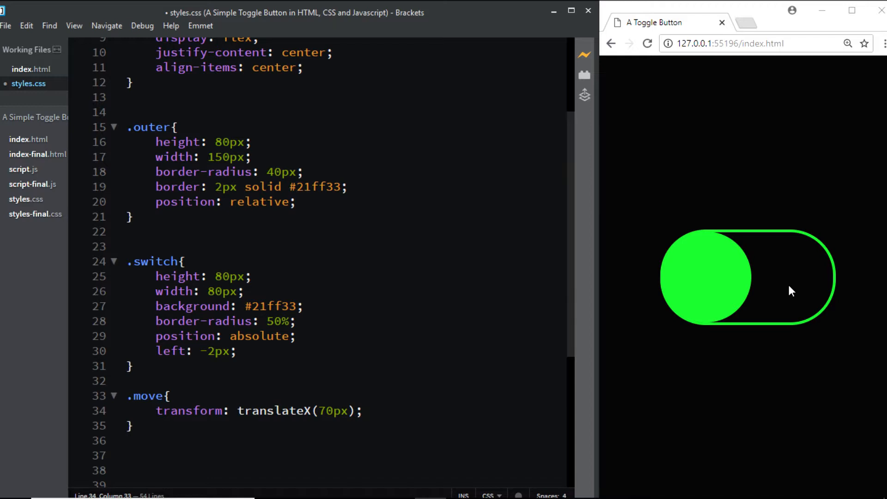
mouse_move(630, 319)
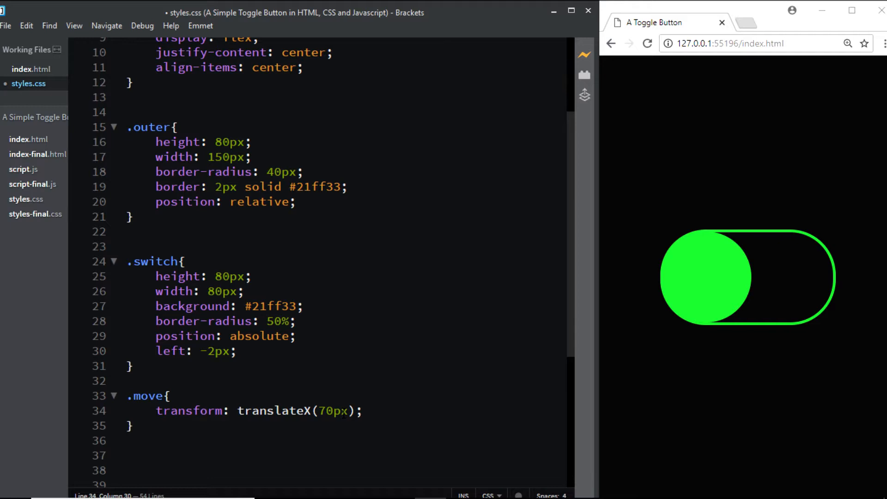
mouse_move(24, 173)
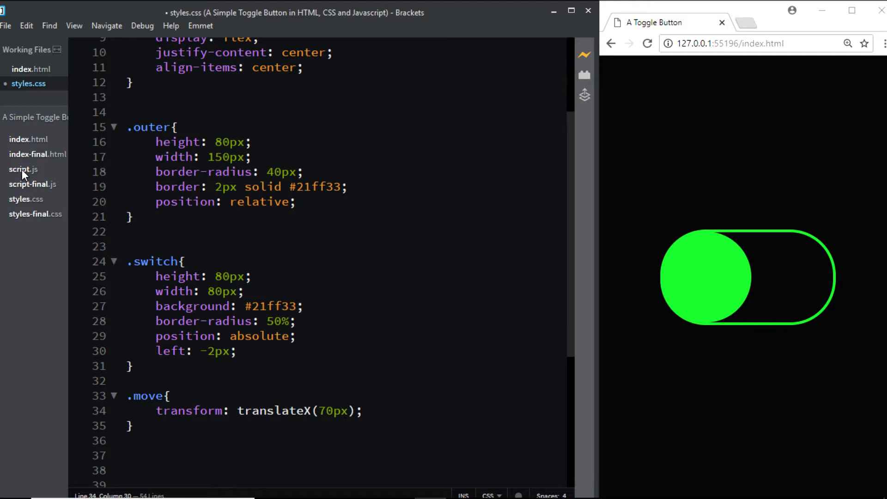
Step: In script.js, select .outer with document.querySelector and call addEventListener on it
click(23, 169)
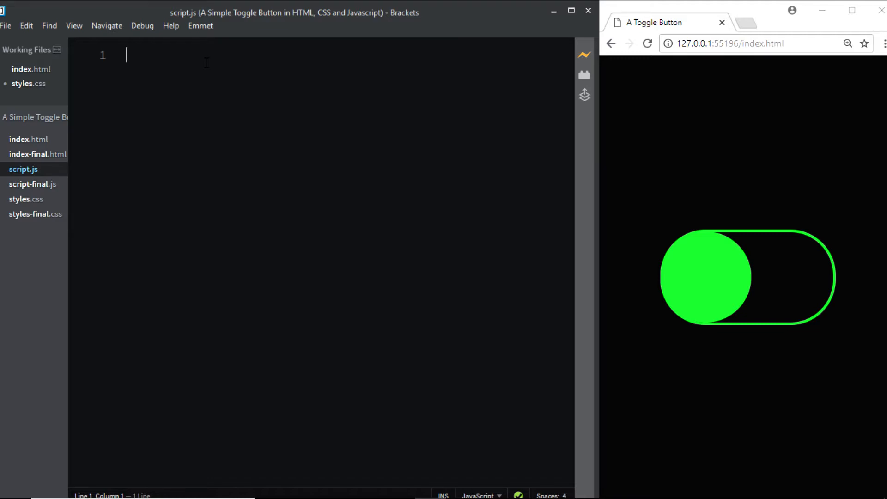
text(document)
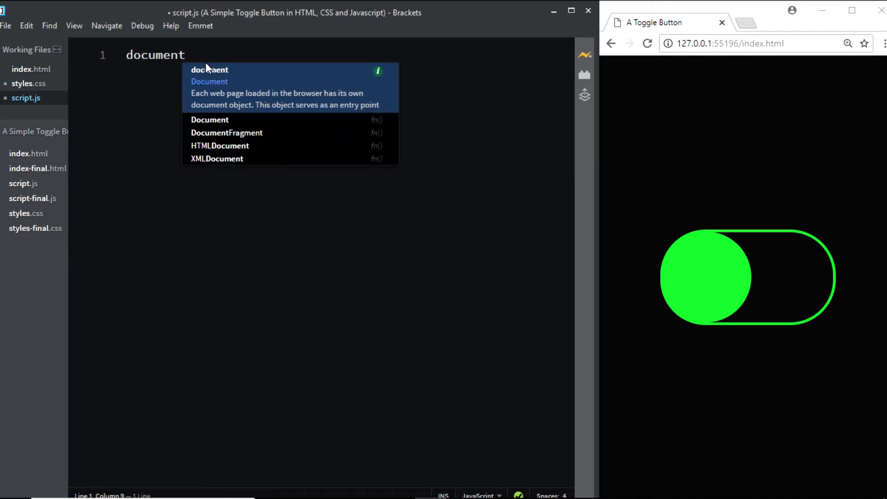
text(.querySelector(")
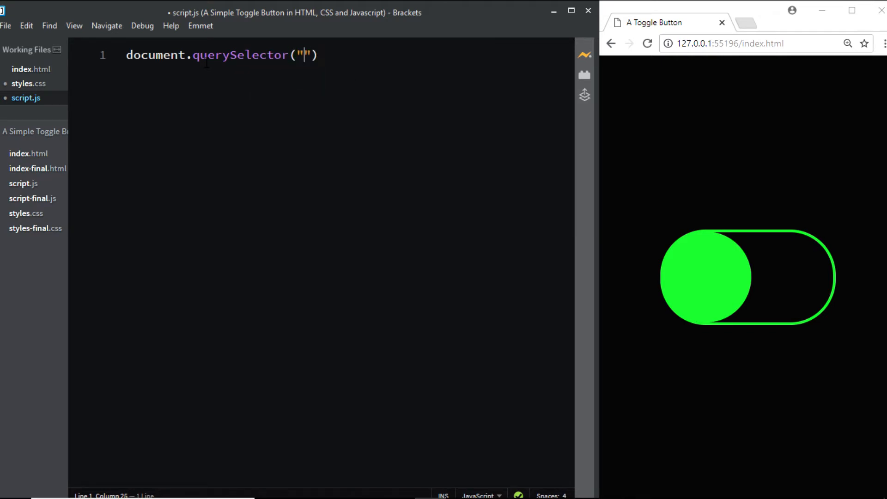
text(.outer)
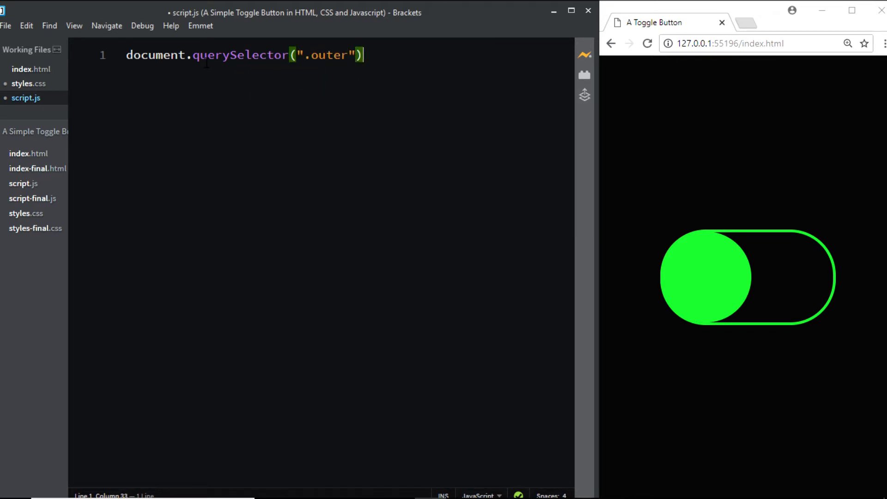
text(.addEventliste)
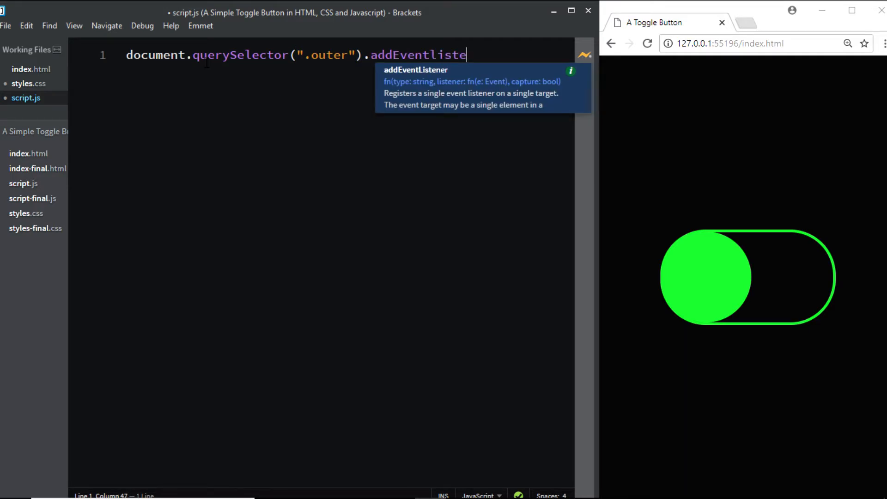
key(BackSpace)
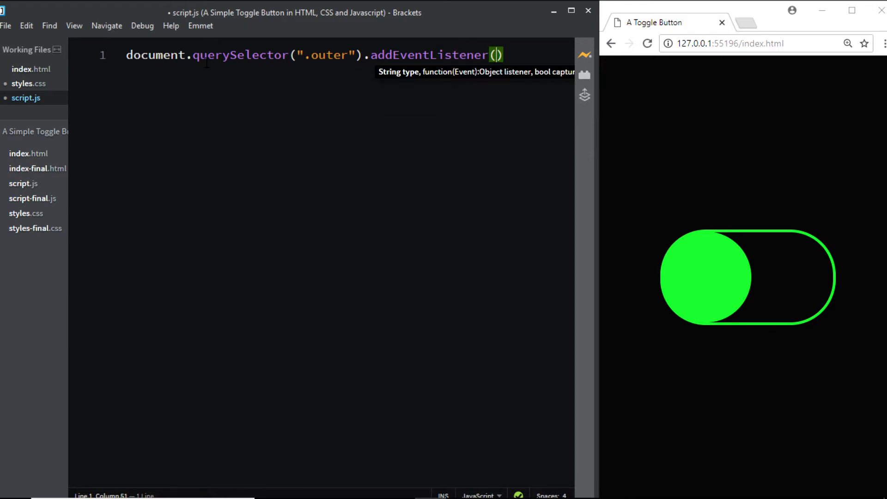
Step: Pass "click" and an empty handler function to the listener
text("click",)
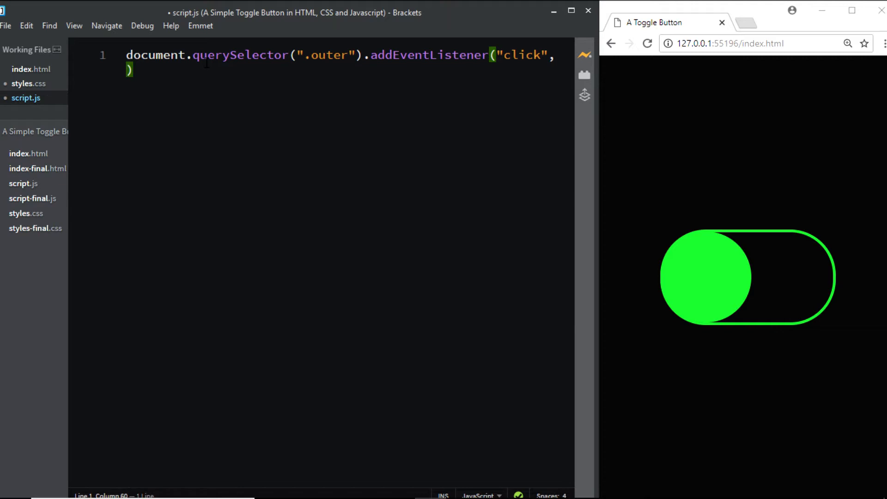
text(function()
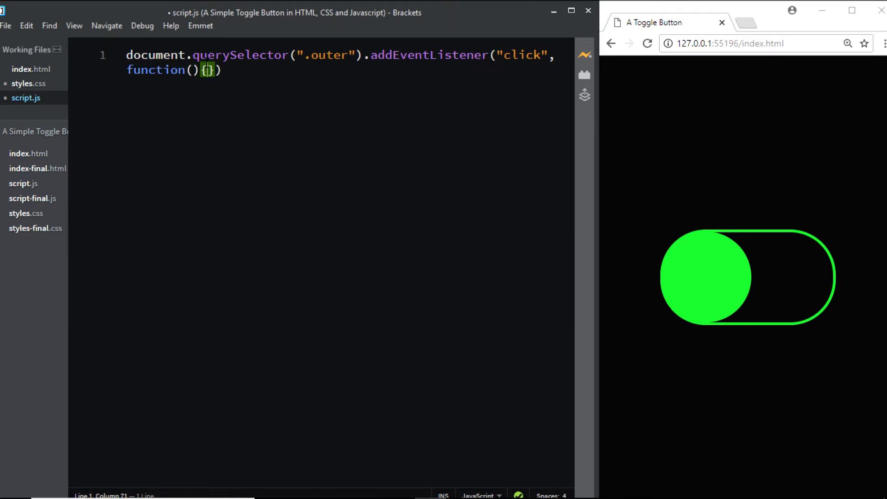
key(Return)
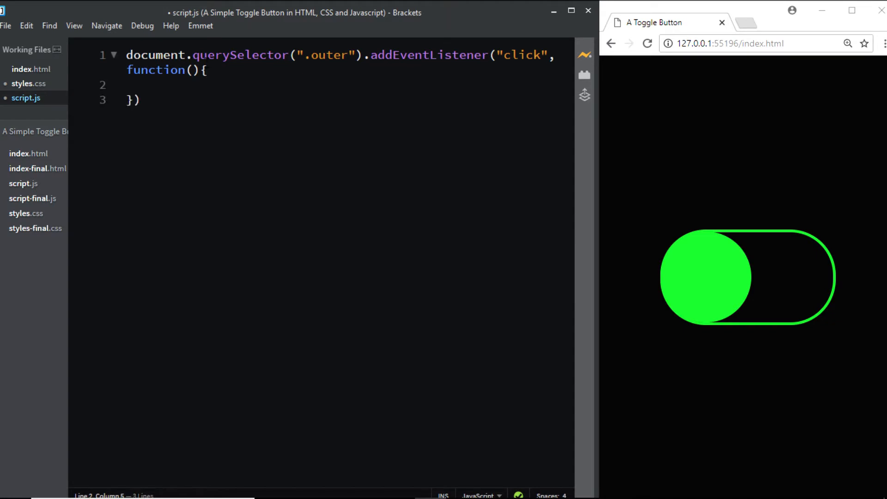
Step: Inside the handler, toggle the move class on .switch via classList.toggle("move")
text(document.)
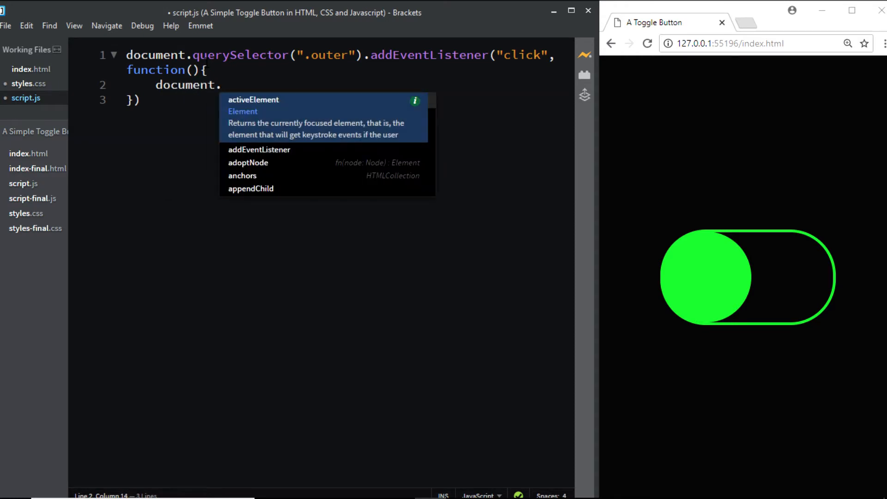
text(querySeelector()
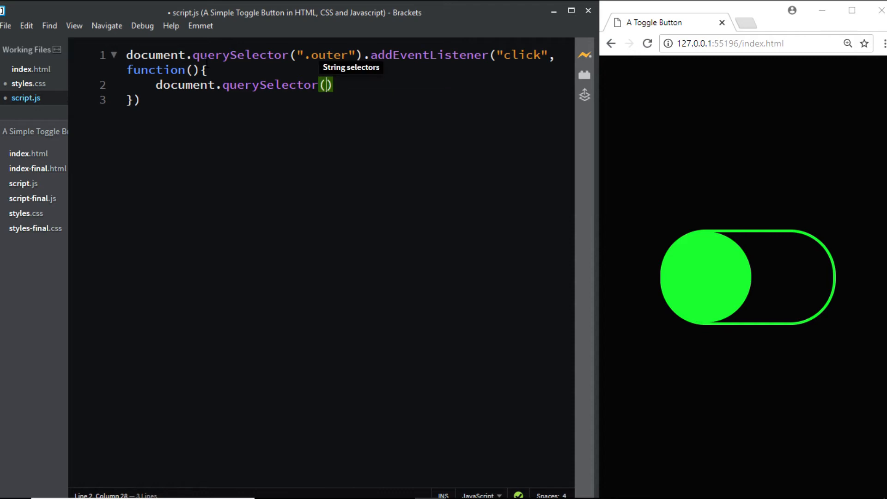
text(".sw)
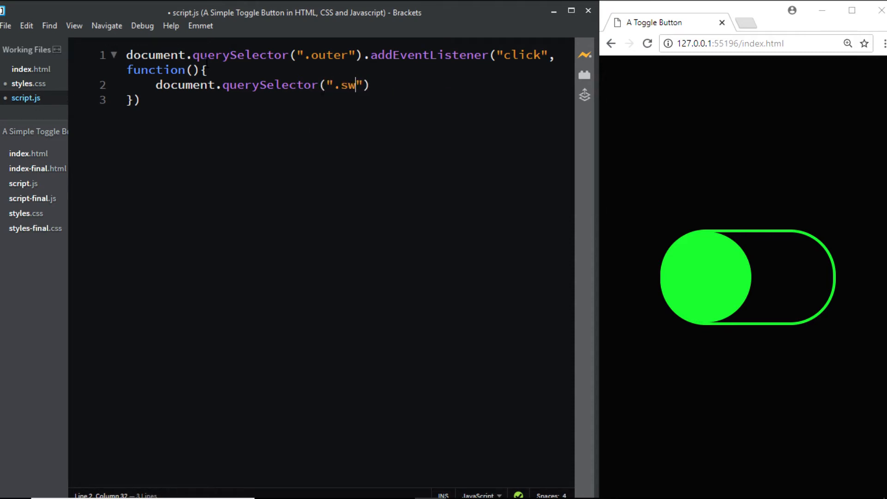
text(itch)
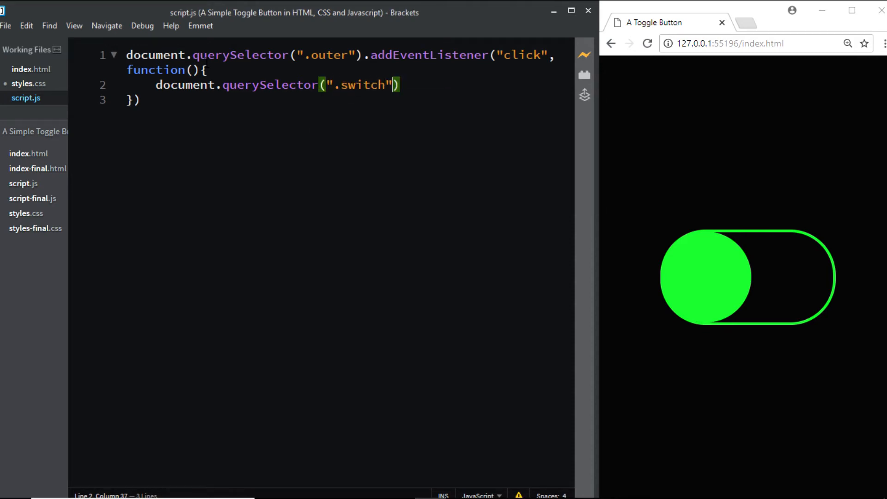
text(.)
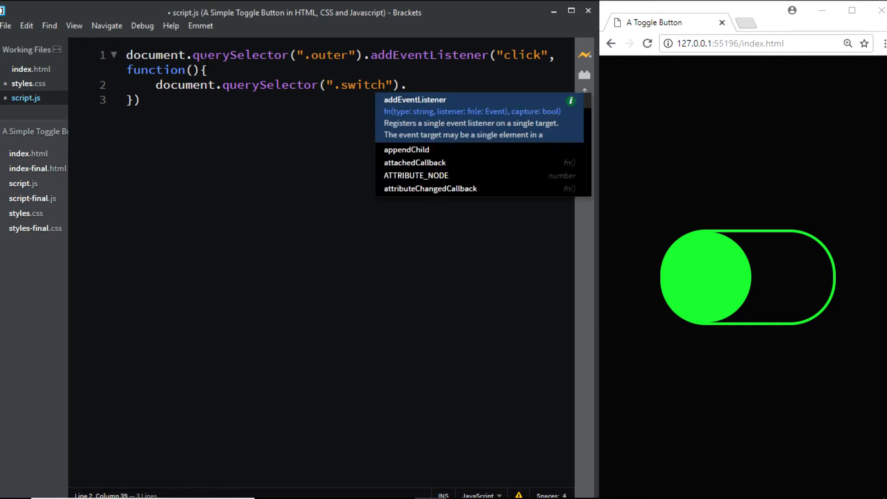
text(lassList)
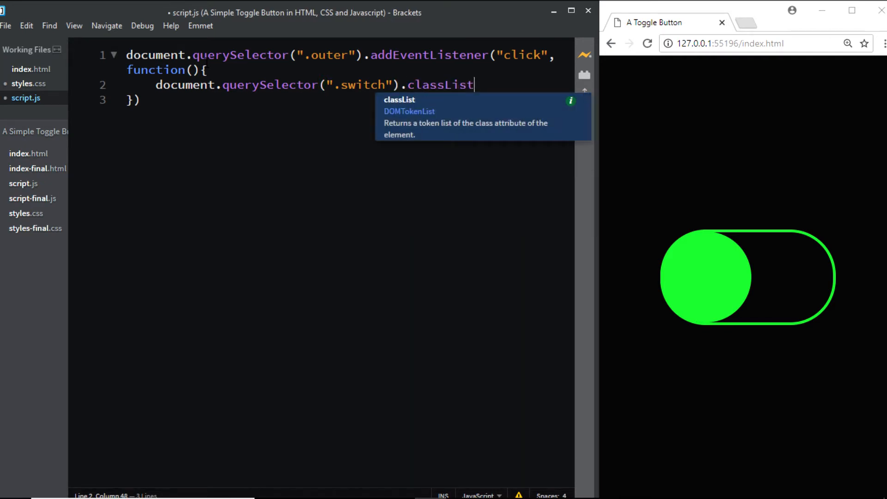
text(.toggle())
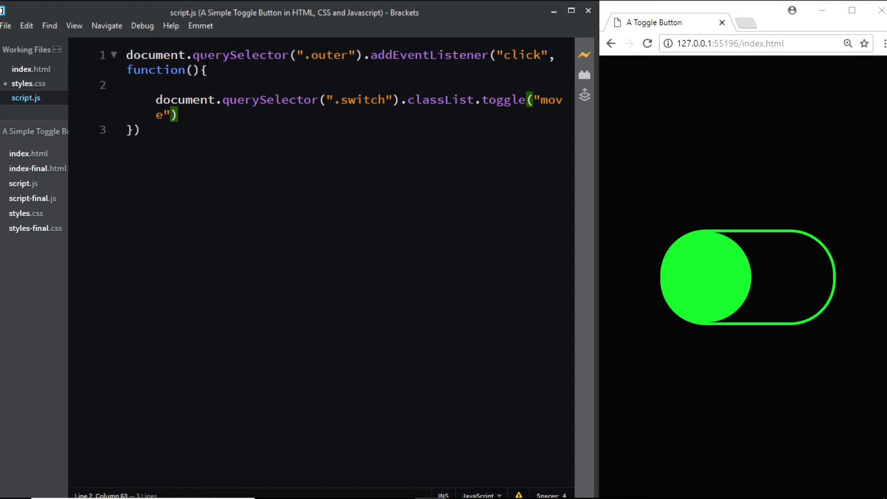
text(;)
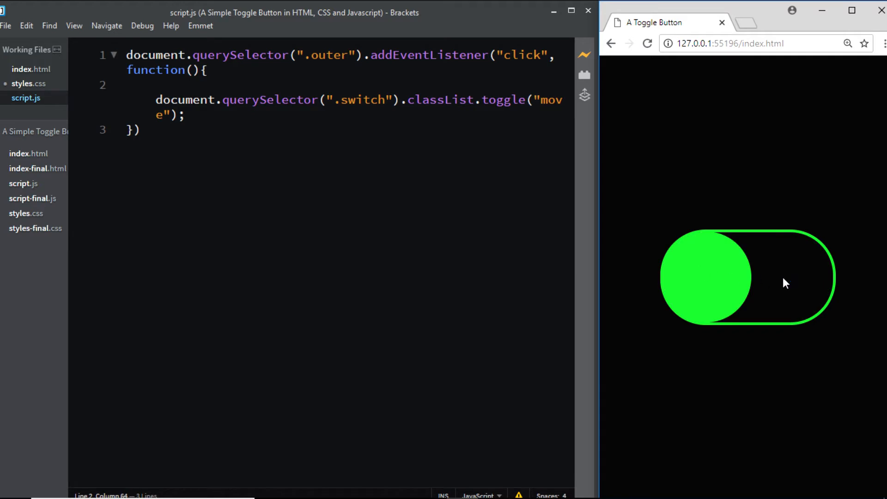
mouse_move(779, 291)
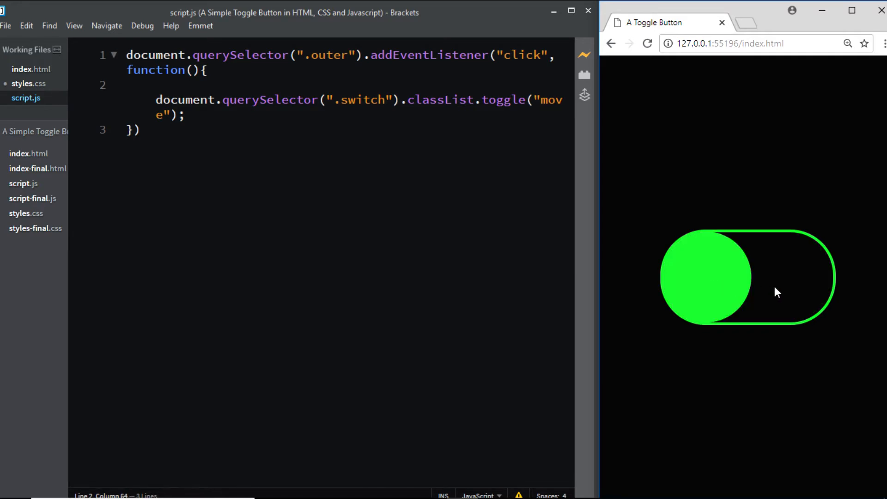
mouse_move(709, 285)
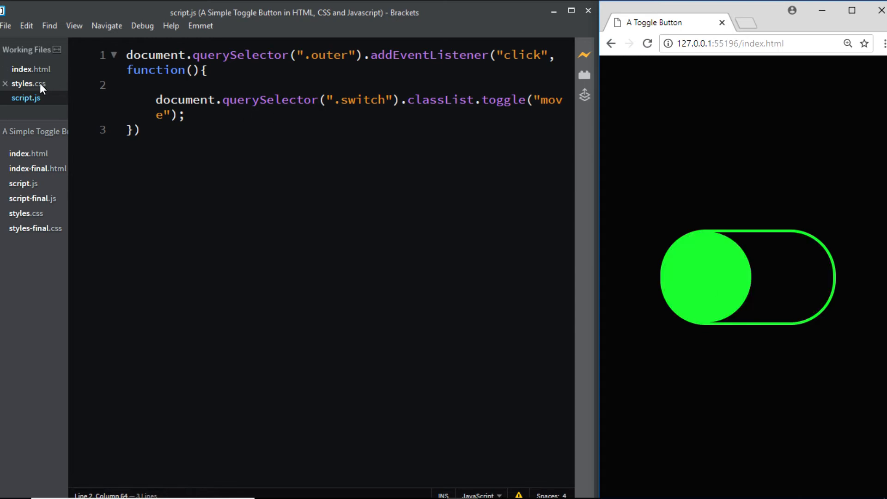
Step: Add transition: transform .2s linear after left: -2px in the .switch rule
click(28, 83)
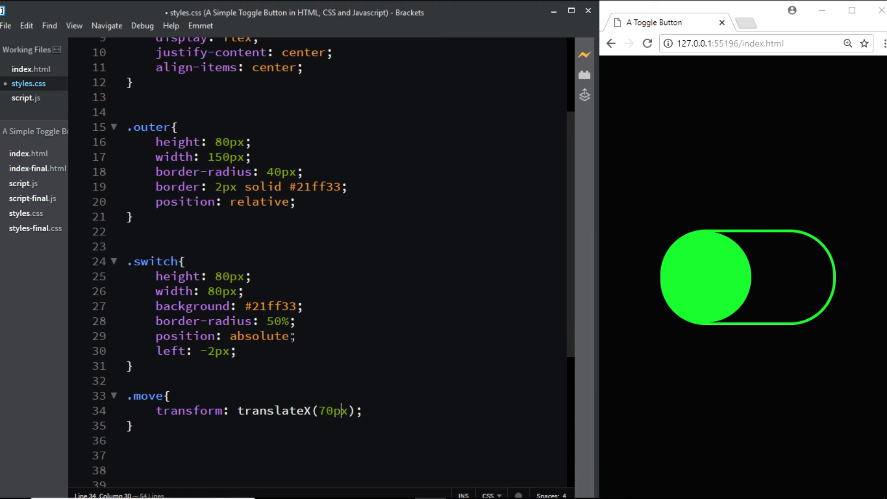
click(237, 351)
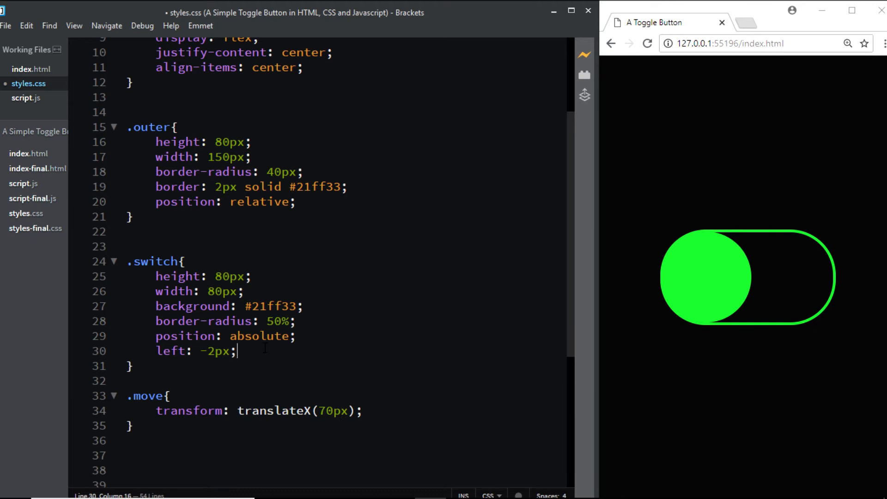
key(enter)
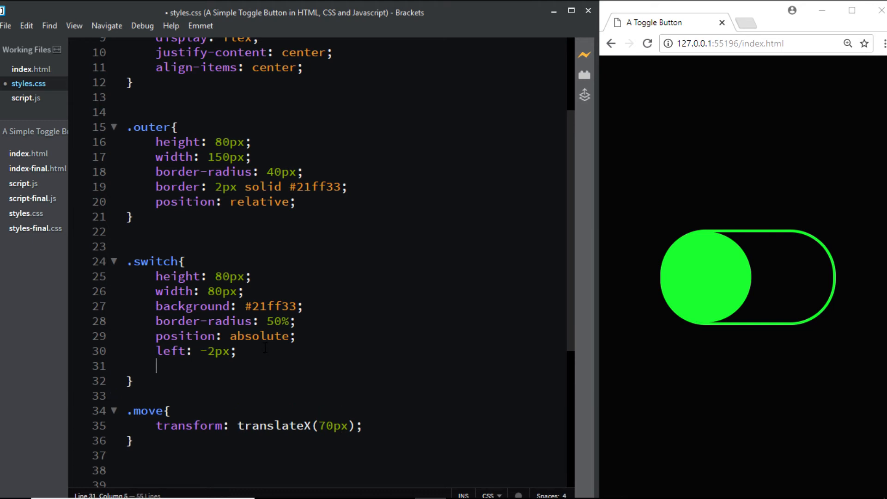
text(transtion)
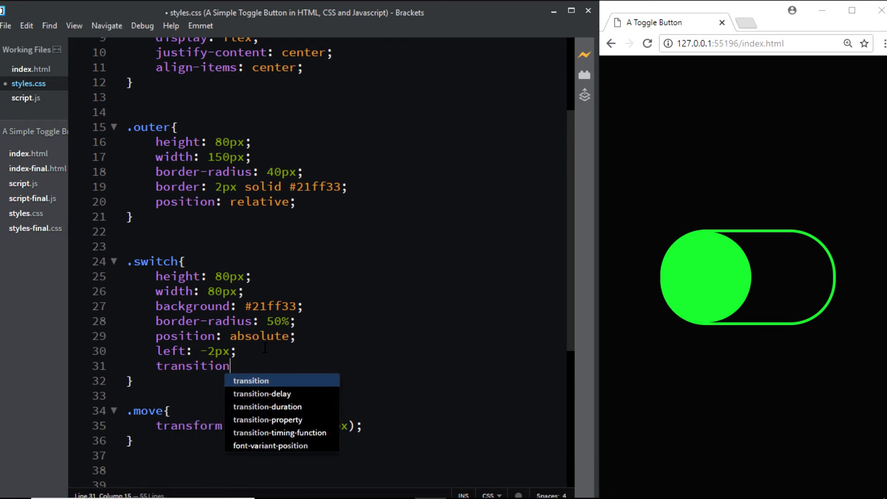
text(: transfo)
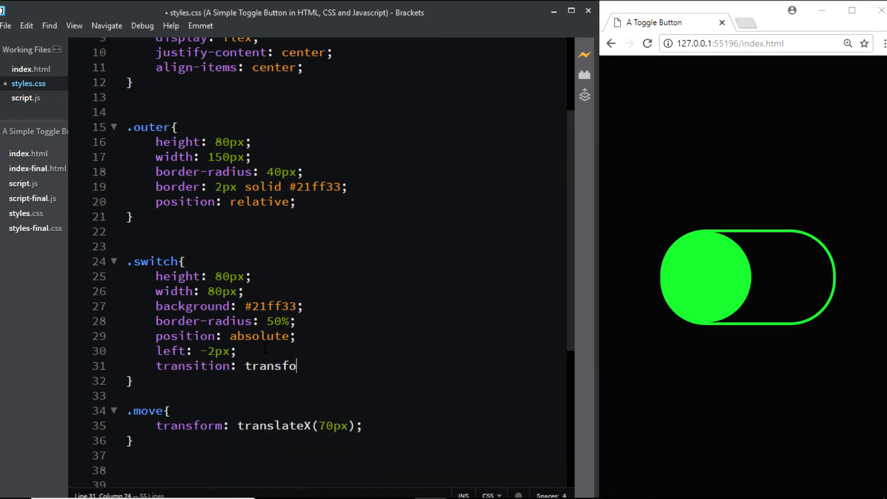
text(rm .)
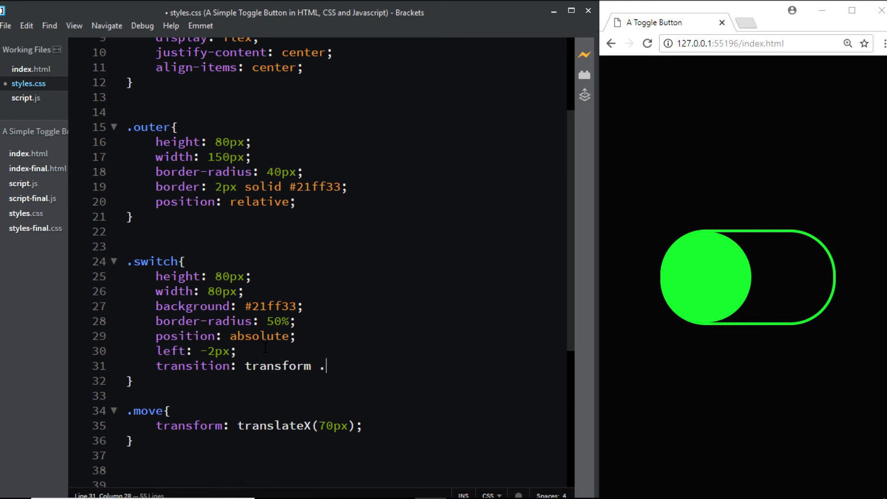
text(2)
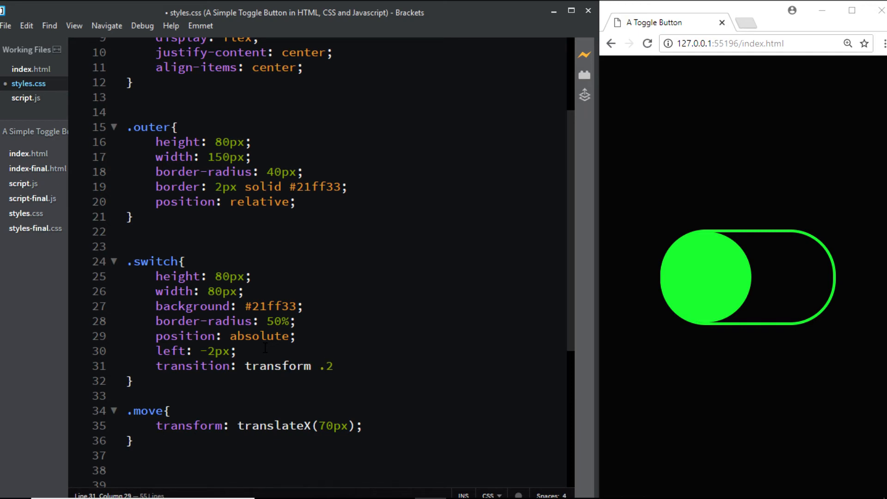
text(s linear;)
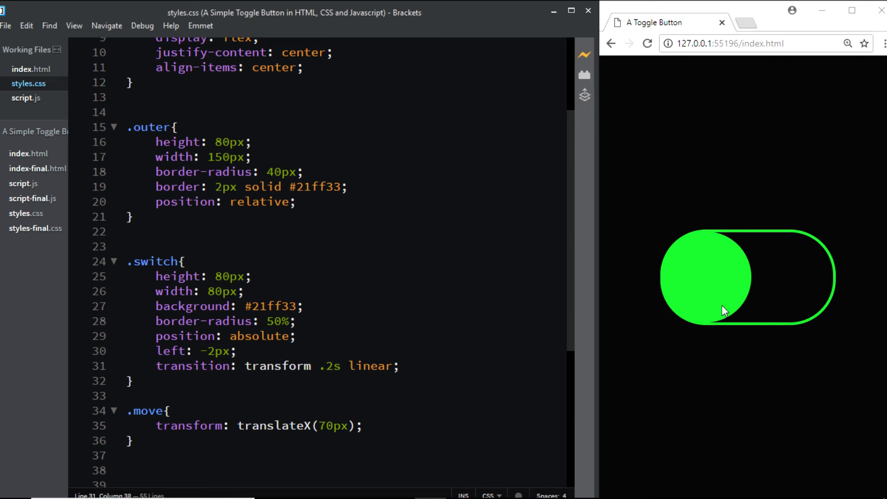
Step: Toggle the switch in the live preview so the knob animates to the right
click(705, 276)
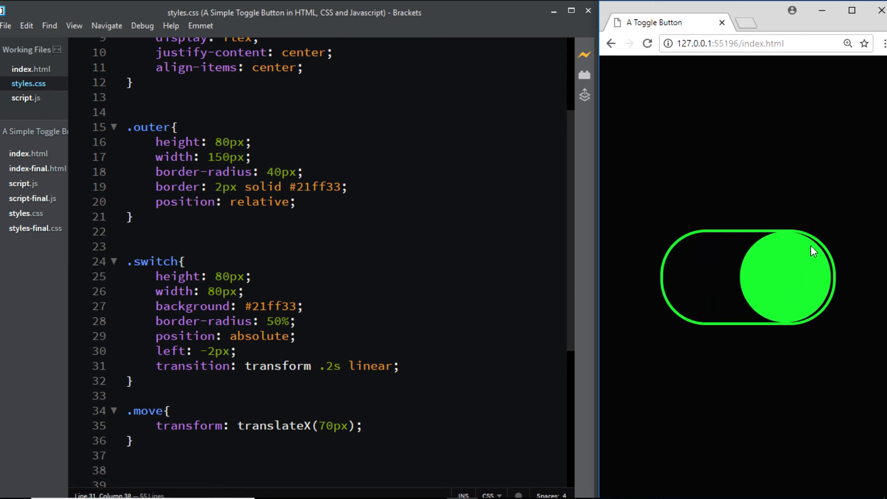
mouse_move(824, 270)
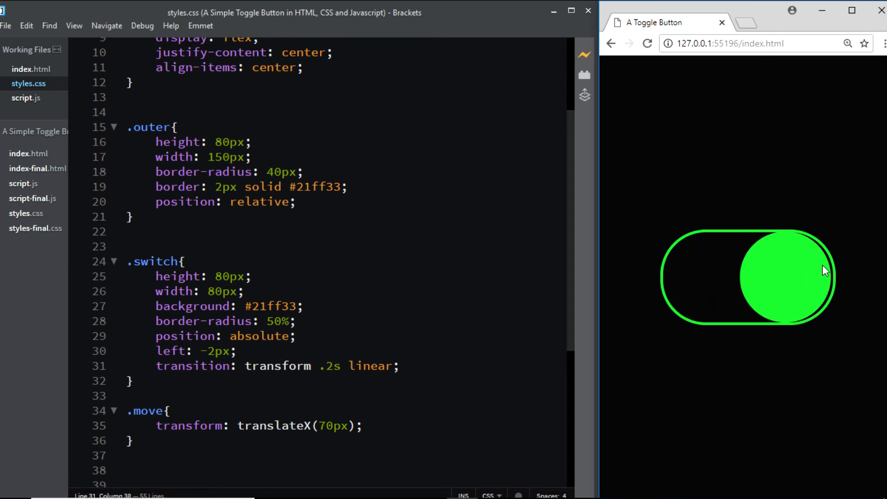
mouse_move(830, 297)
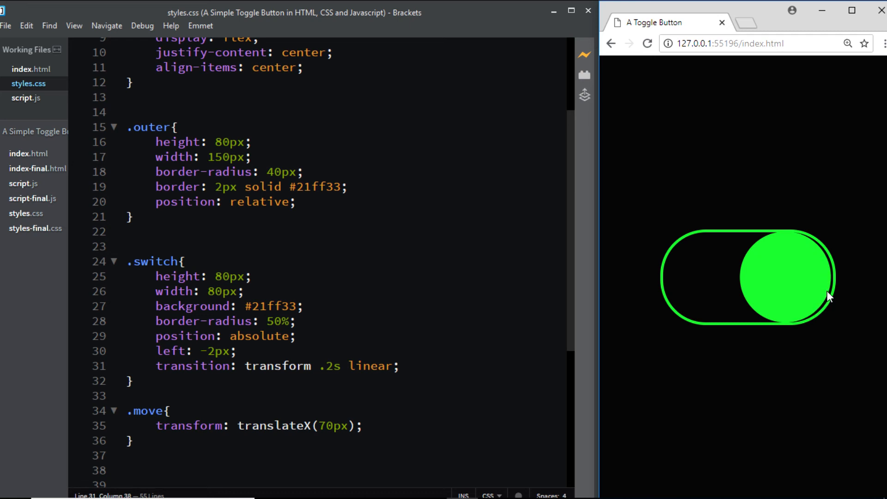
mouse_move(820, 313)
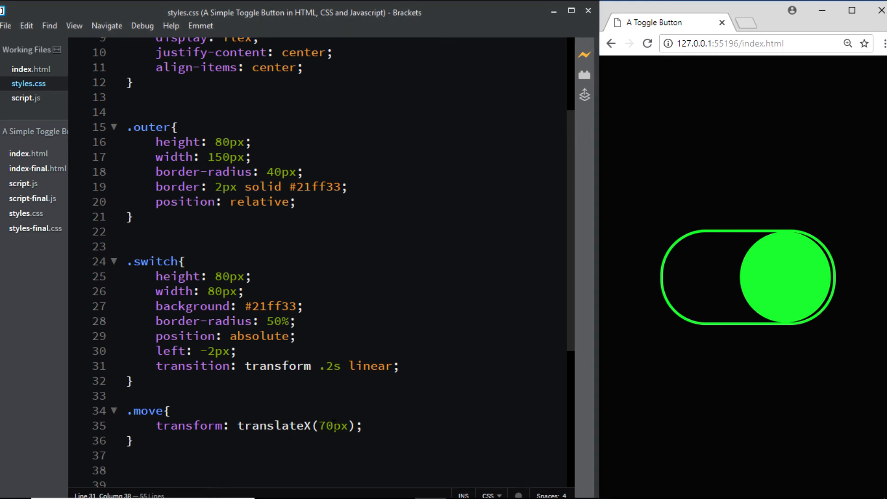
Step: Change the .move translateX shift from 70px to 74px and re-test the toggle in the preview
double_click(327, 425)
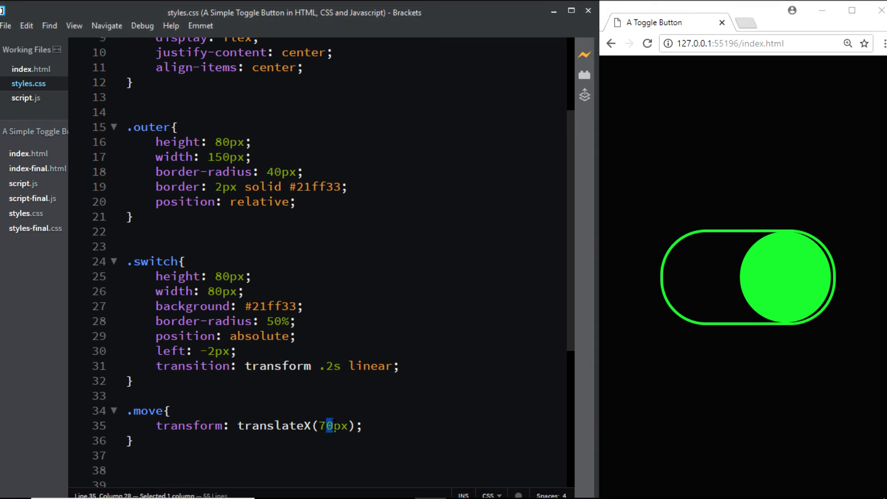
text(74)
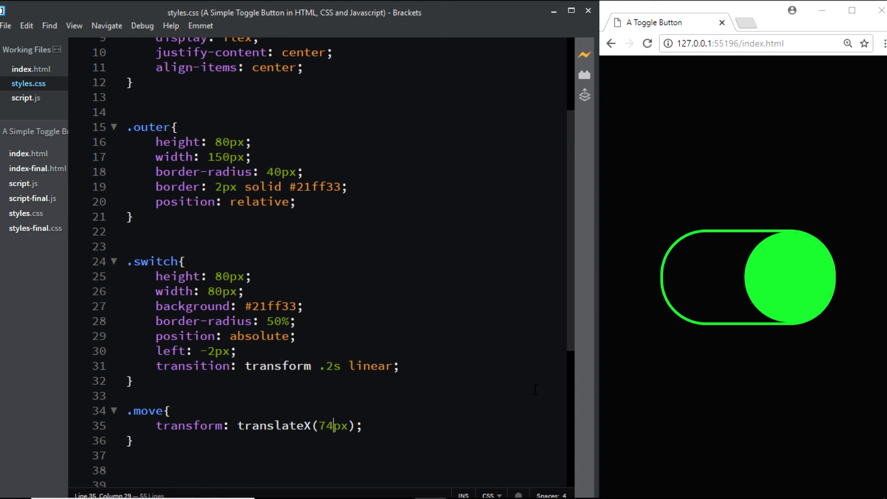
mouse_move(701, 306)
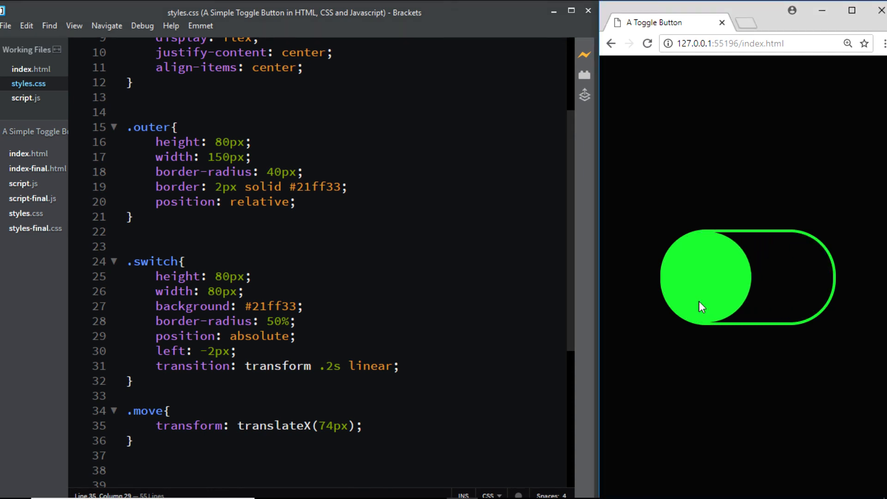
mouse_move(780, 296)
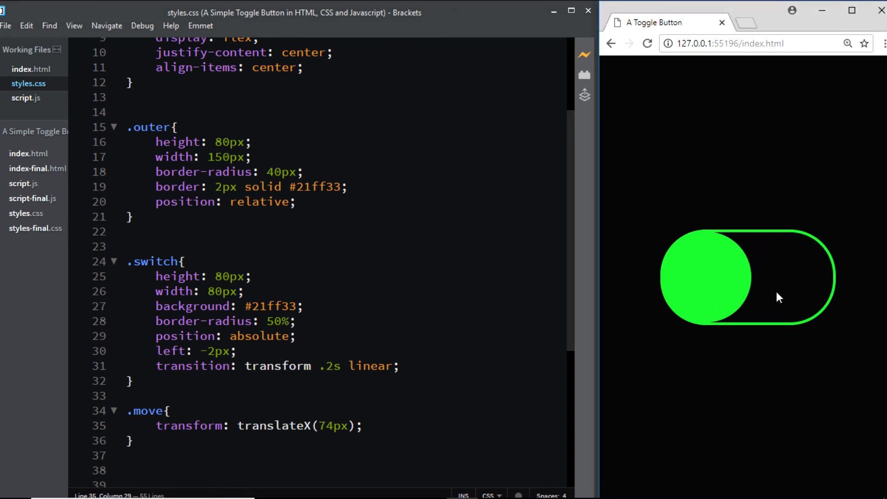
click(747, 276)
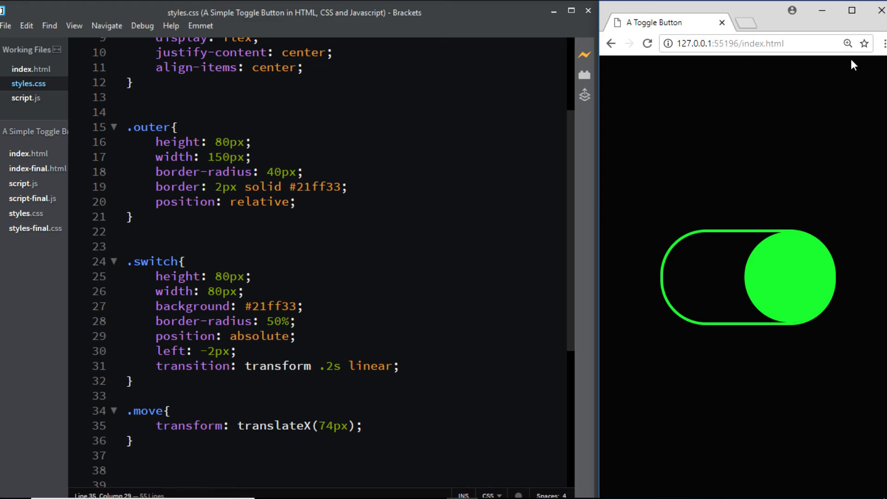